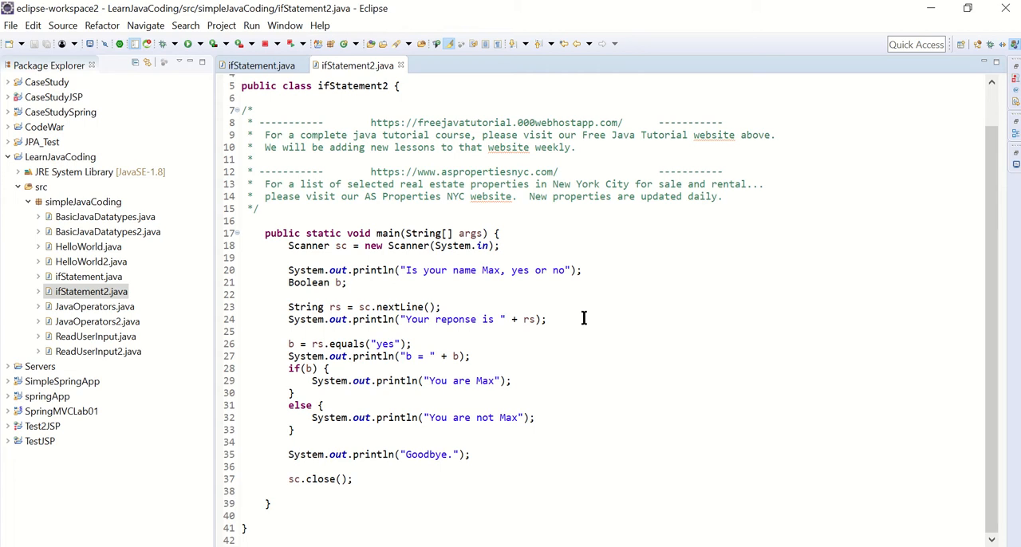
mouse_move(571, 319)
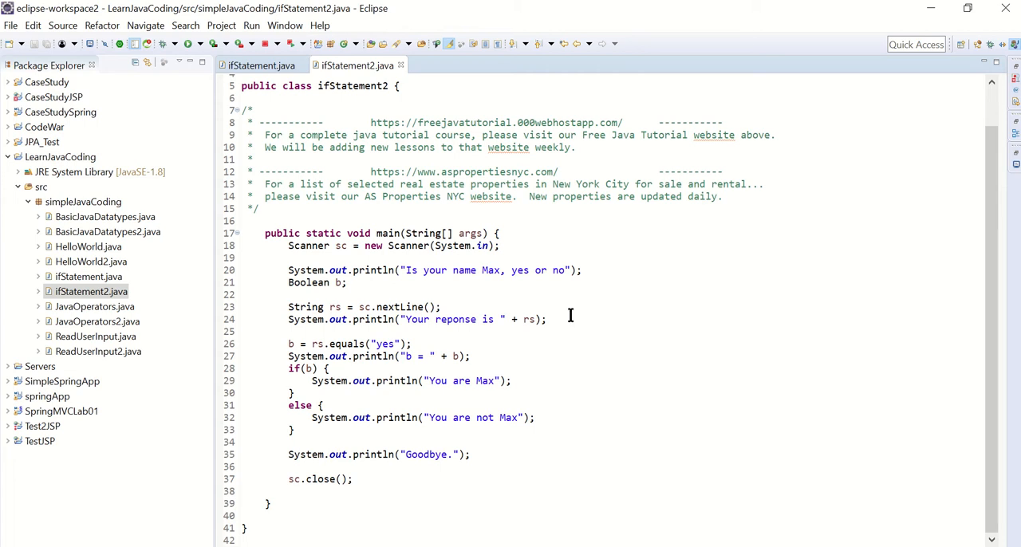
mouse_move(611, 375)
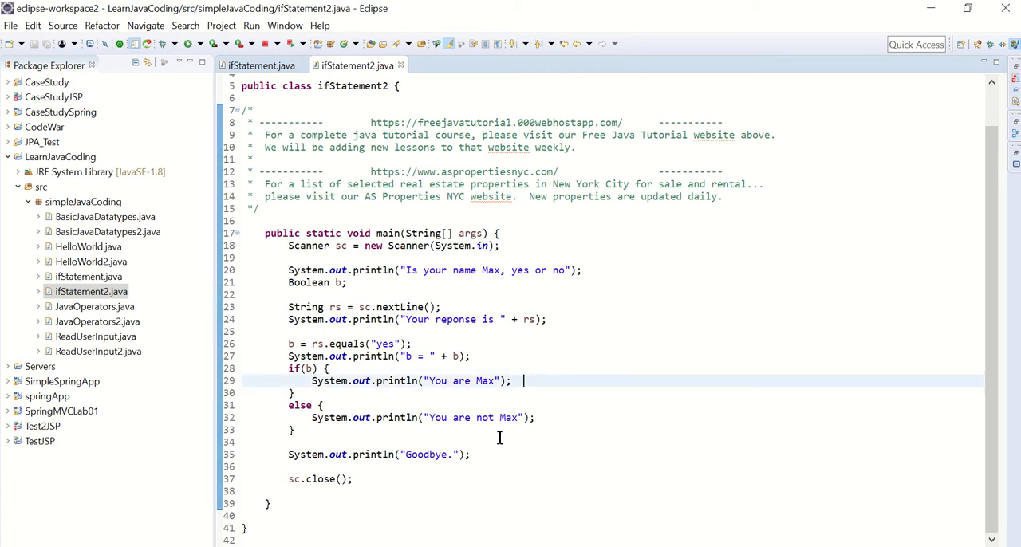
mouse_move(431, 441)
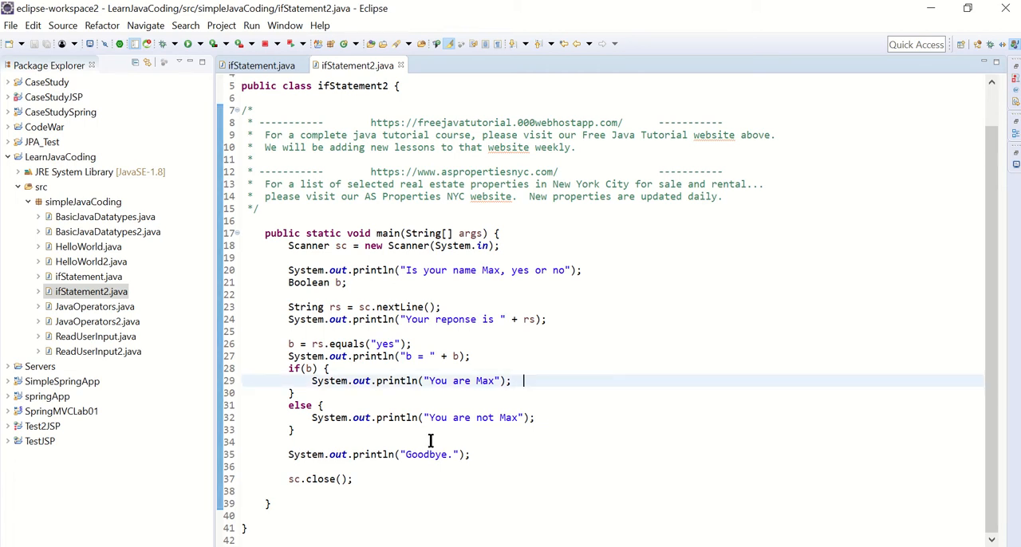
- Select lines 21–34, from the Boolean declaration through the else block
drag(288, 307, 293, 430)
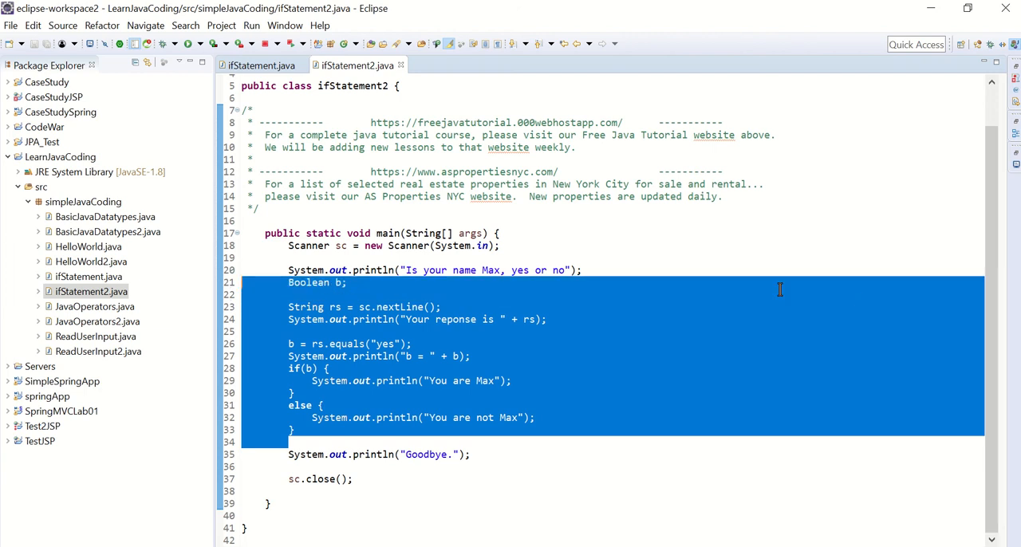
- Delete the selected lines and reword the println prompt to "How old are you?", adding a blank line
key(Delete)
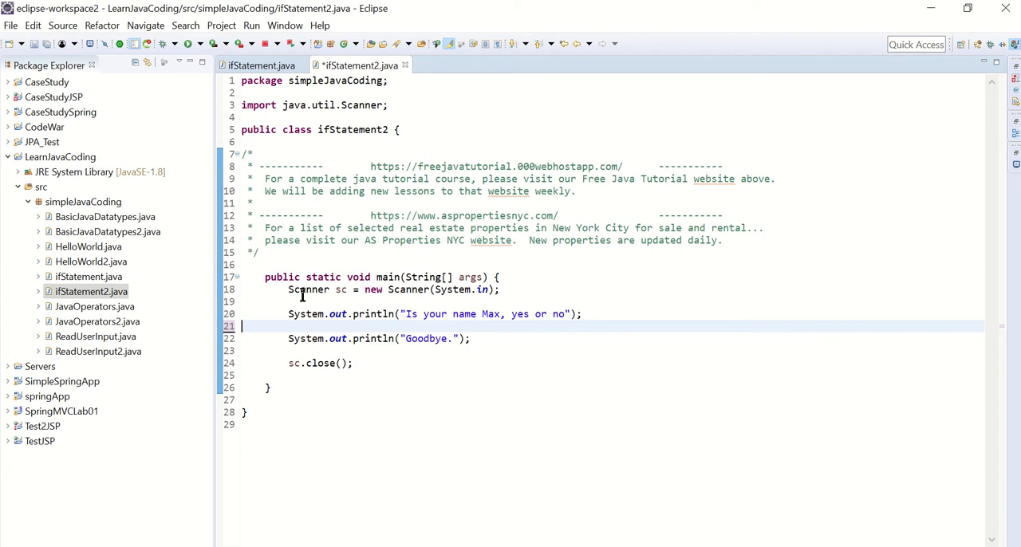
mouse_move(506, 290)
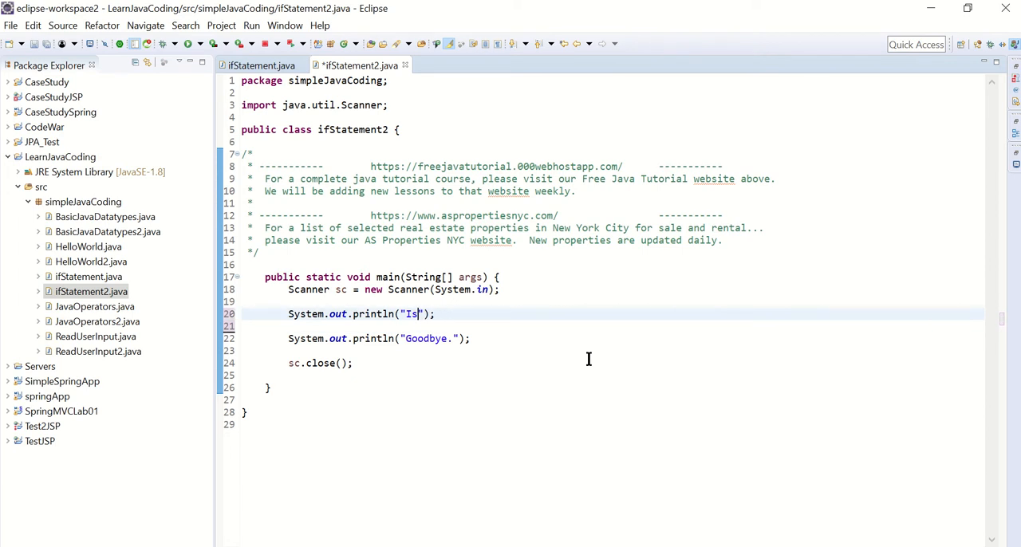
key(BackSpace)
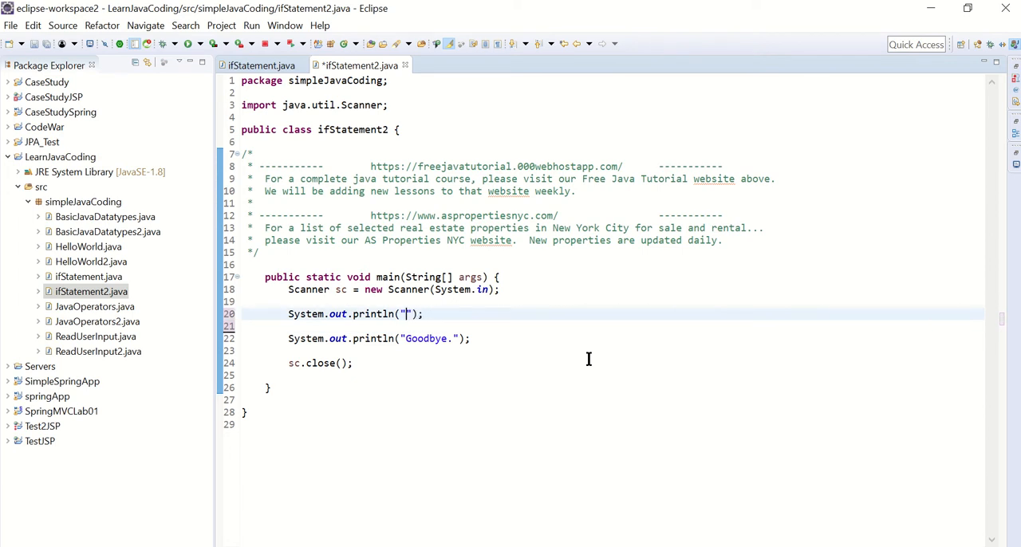
text(How old are)
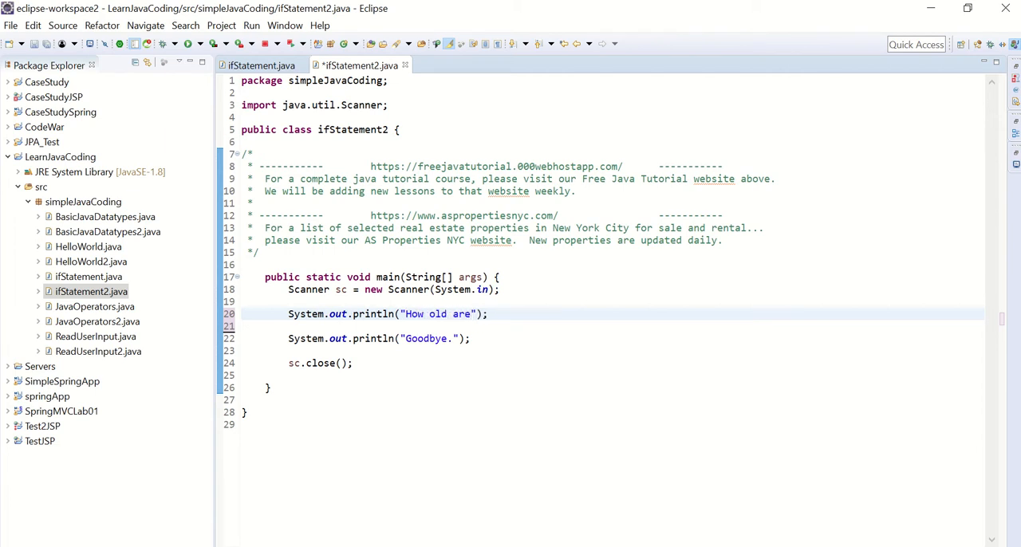
text(you)
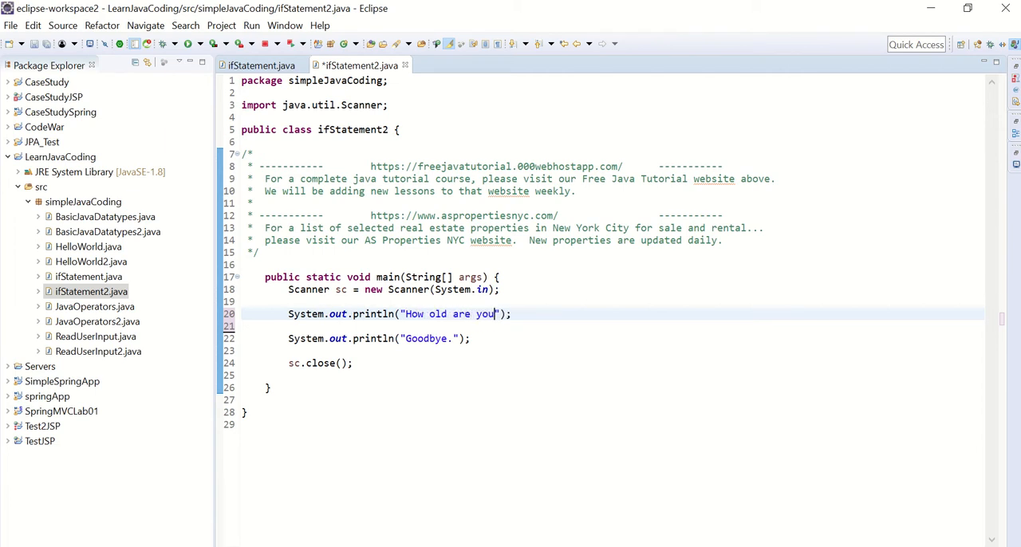
text(?)
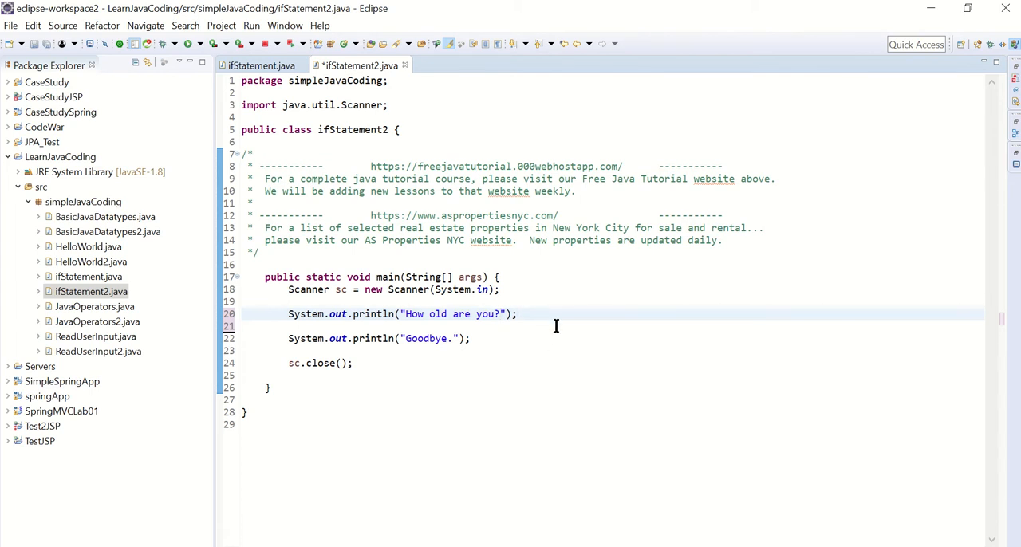
key(Enter)
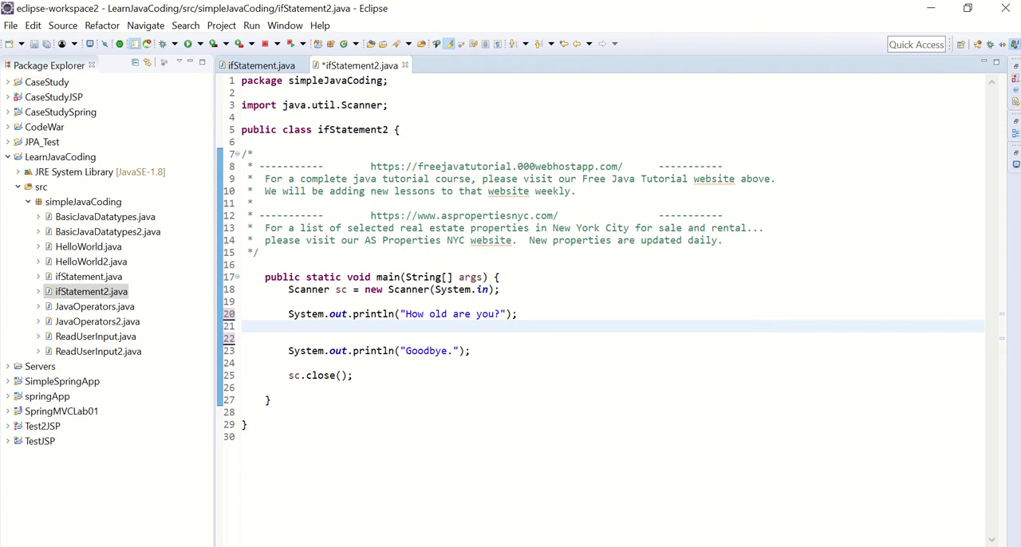
- Read the reply into an Integer with Integer age = sc.nextInt();
text(Integer)
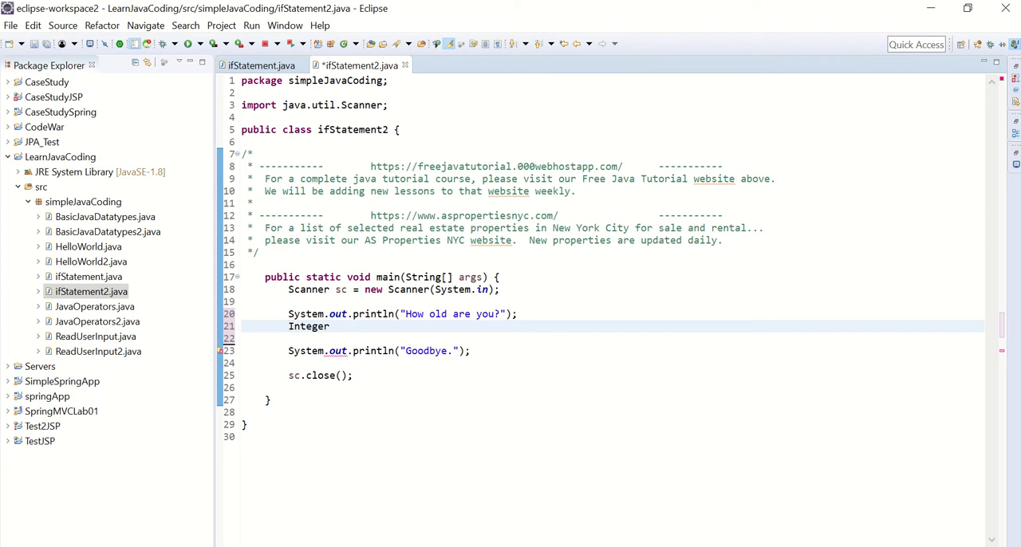
text(age)
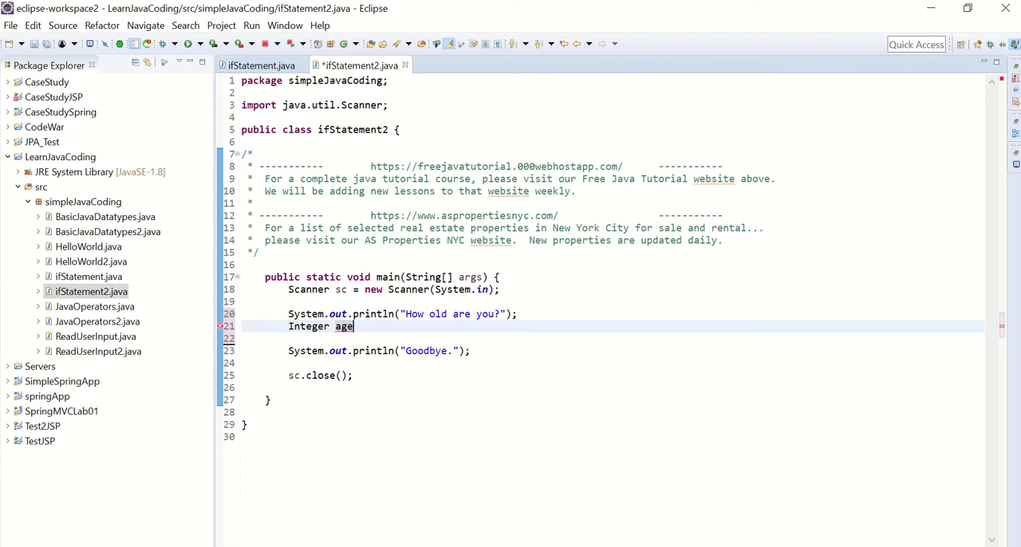
text(=)
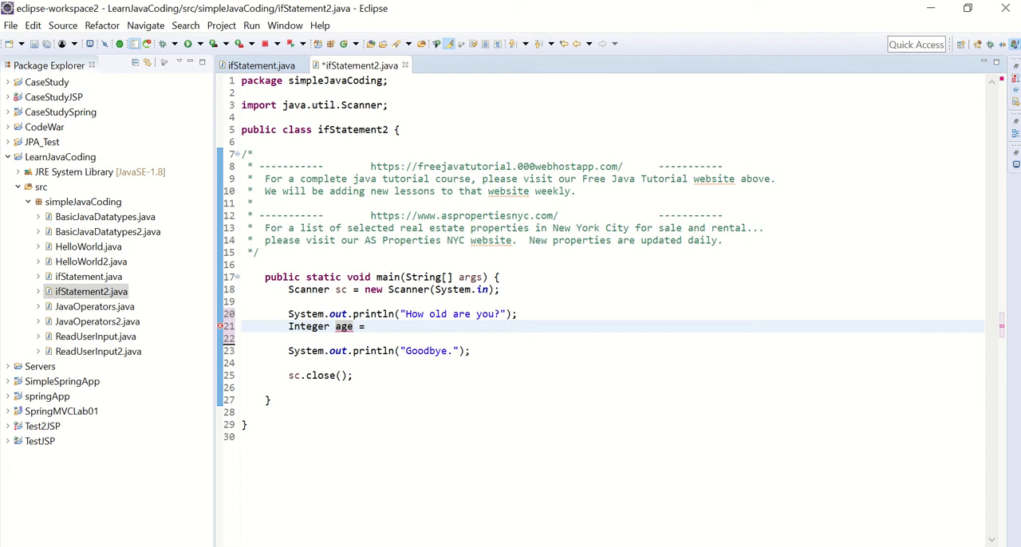
text(n)
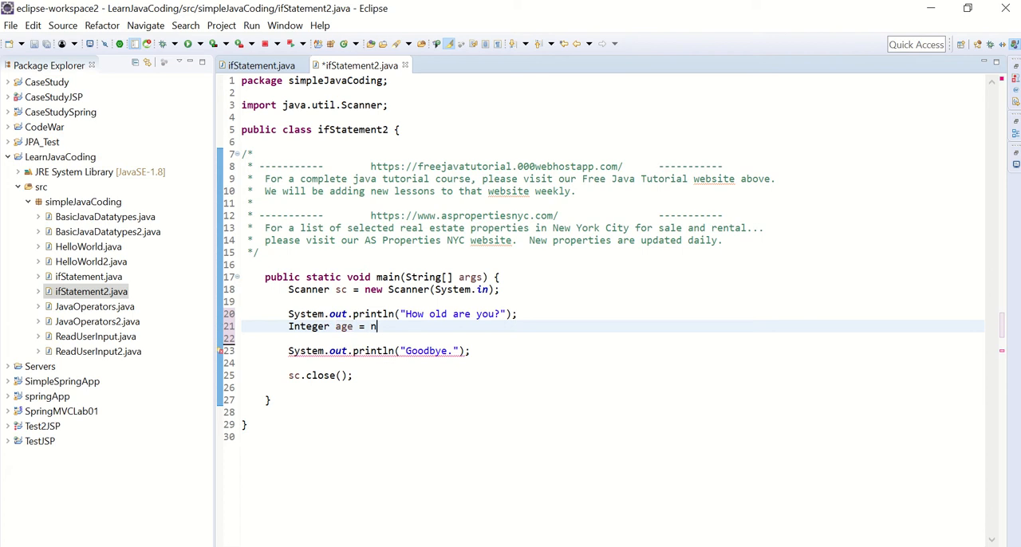
text(ew)
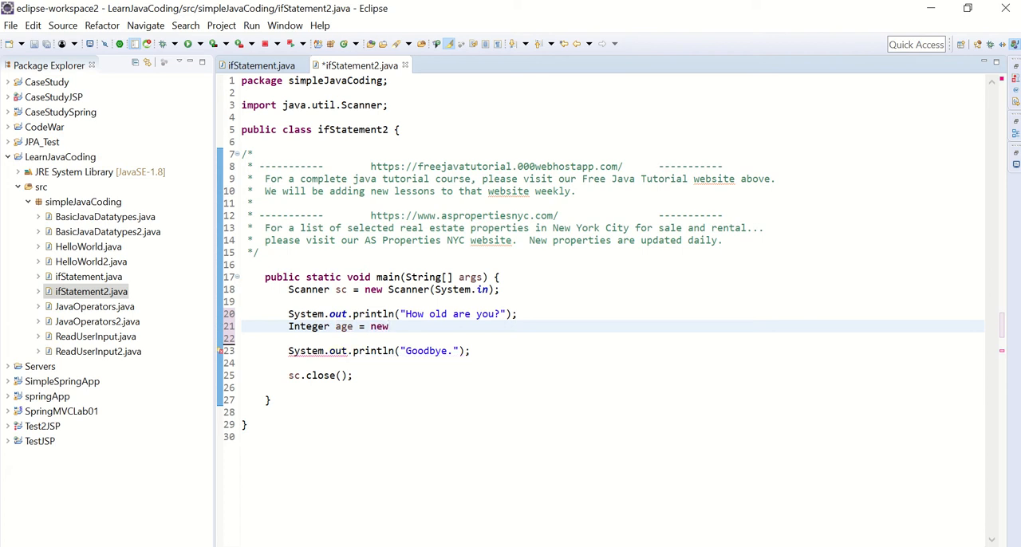
text(s)
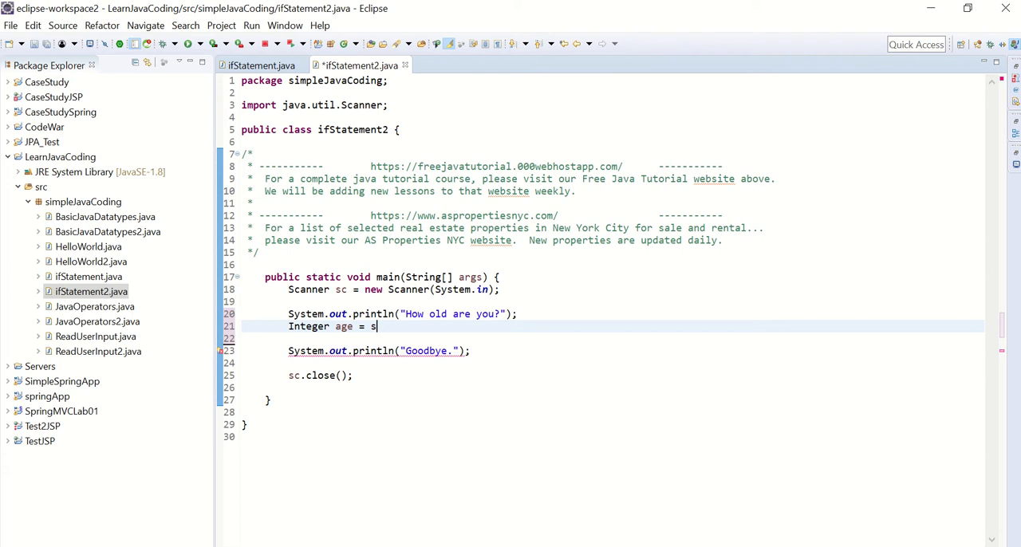
text(c.)
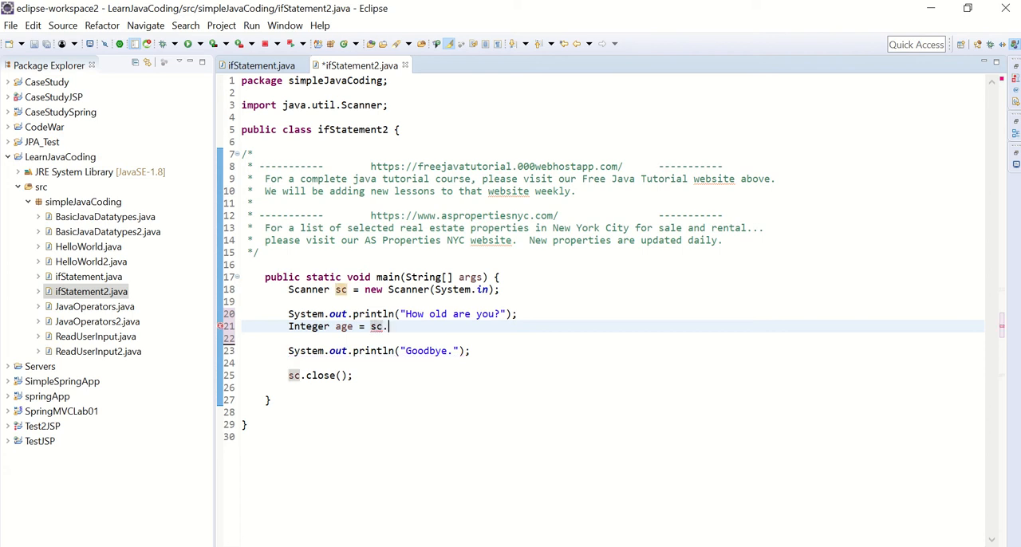
text(nextInt()
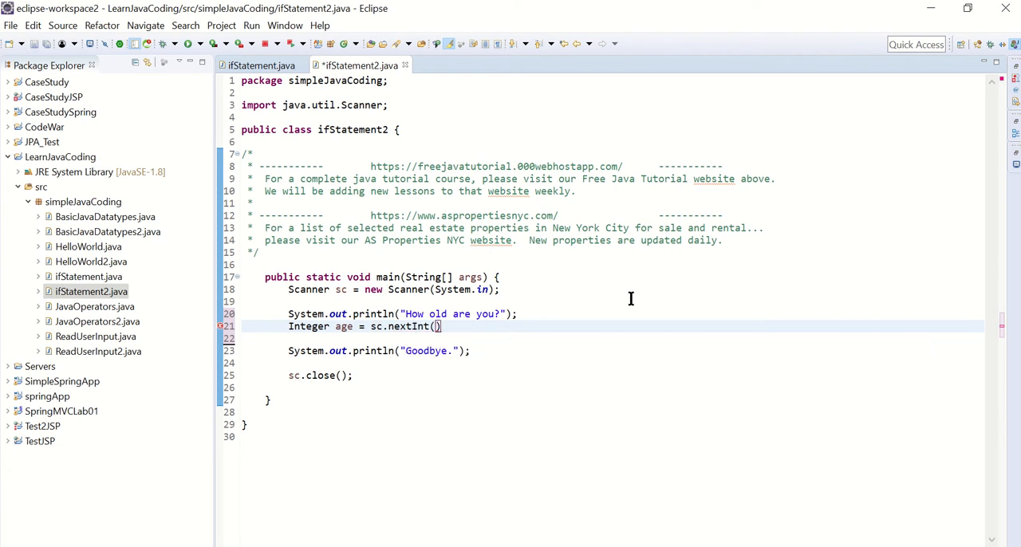
text(;)
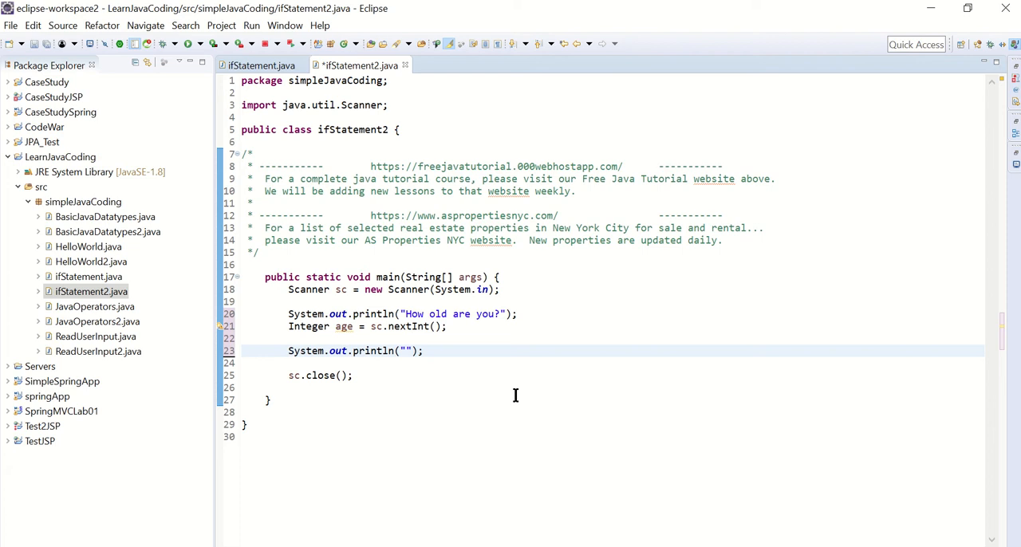
- Change the Goodbye println to print "Your age is " + age
text(Your)
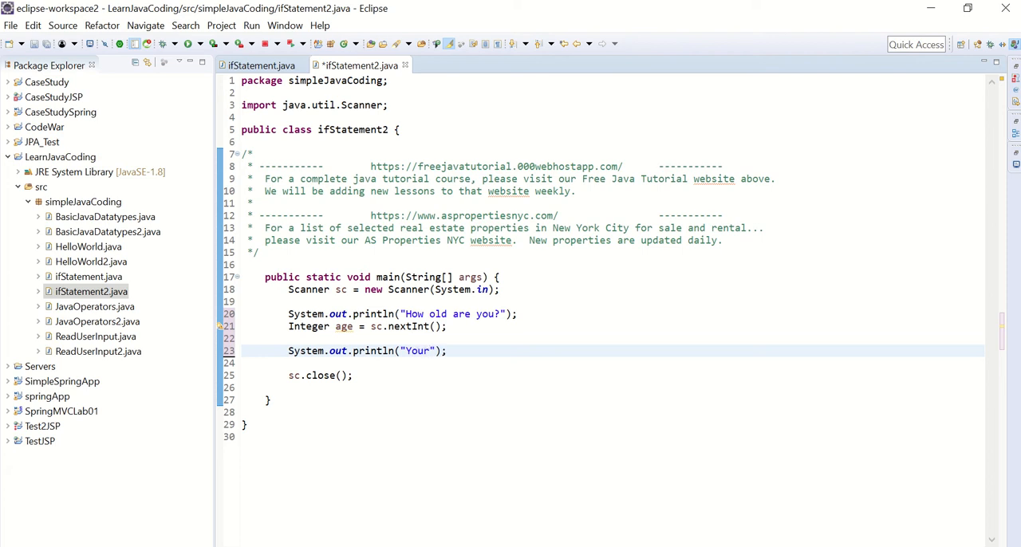
text(" ")
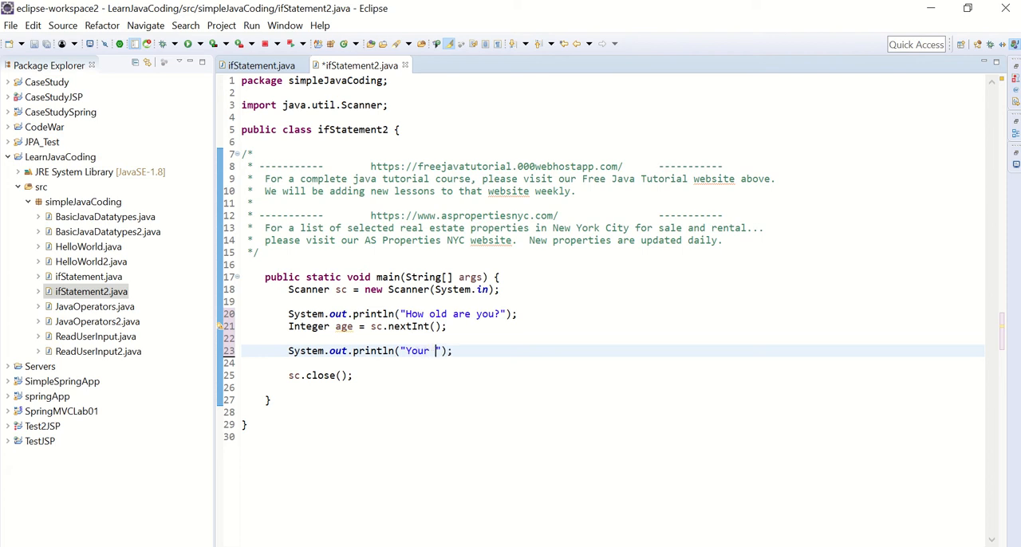
text(age is)
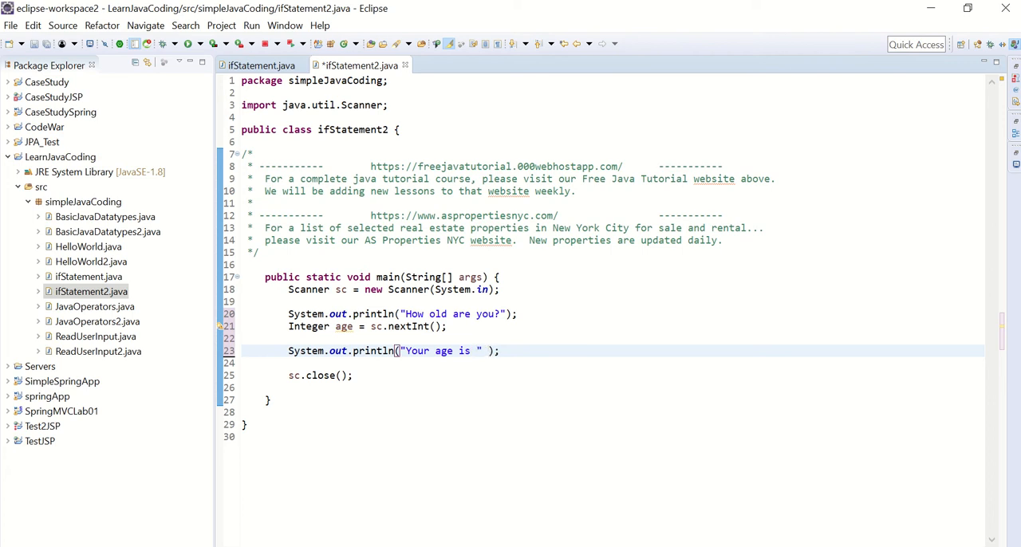
text(+)
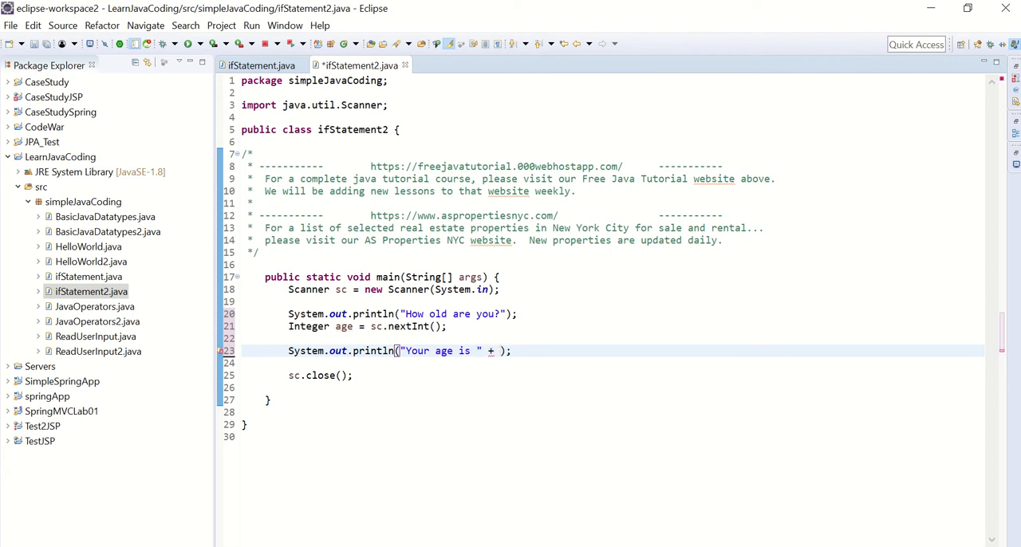
text(age)
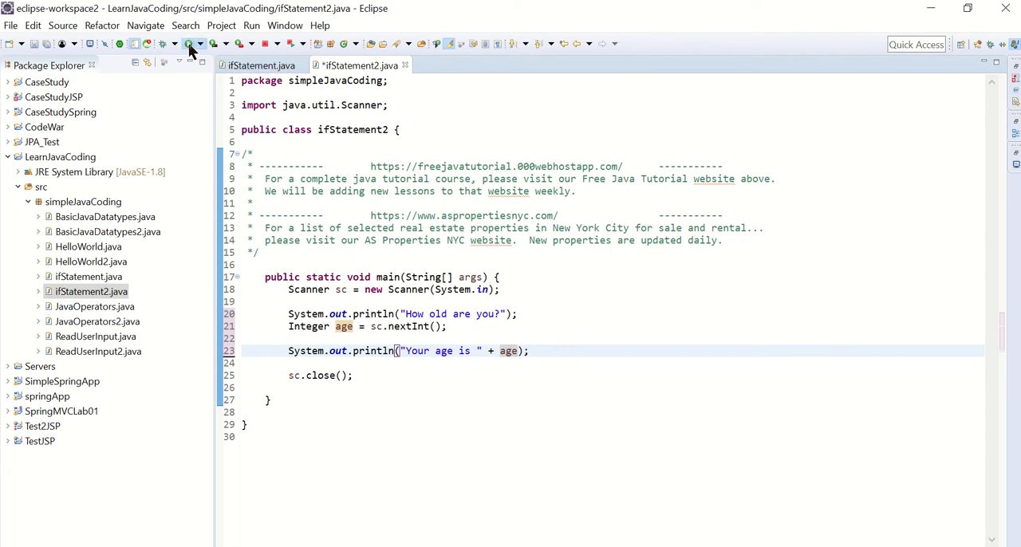
- Save the age-reading edits and run ifStatement2 from the toolbar
click(187, 44)
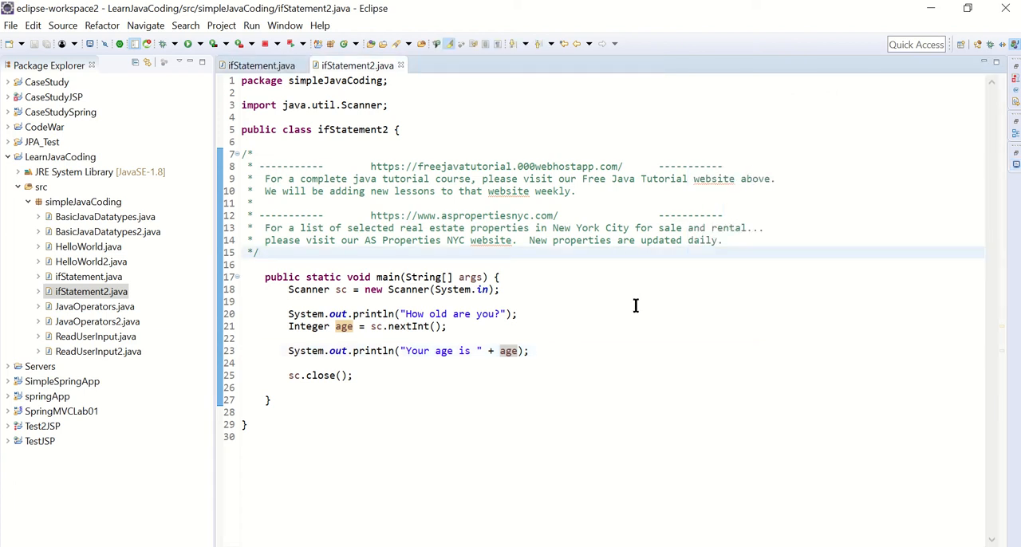
mouse_move(596, 326)
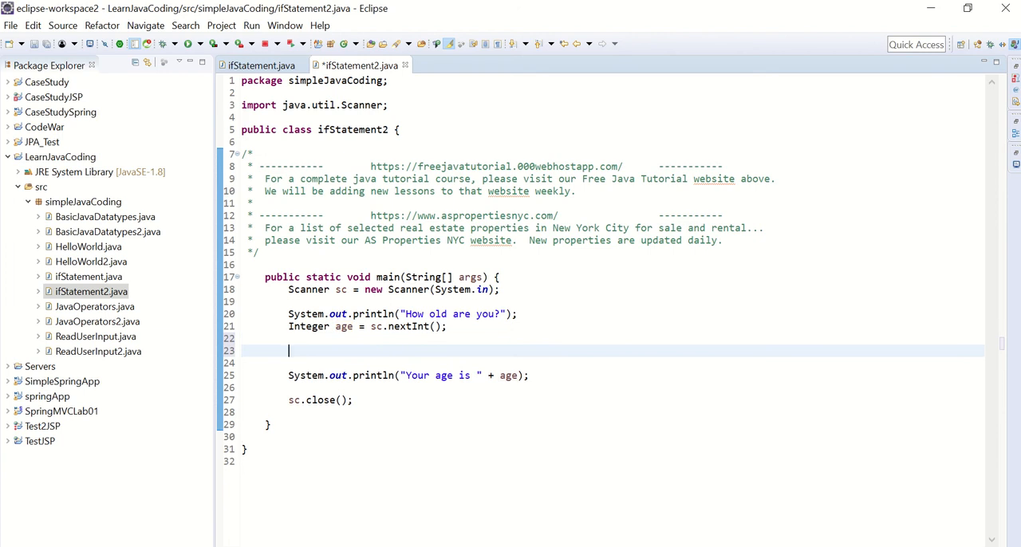
- Write if(age<13) with a println of "You are a kid.", correcting the capital I
text(I)
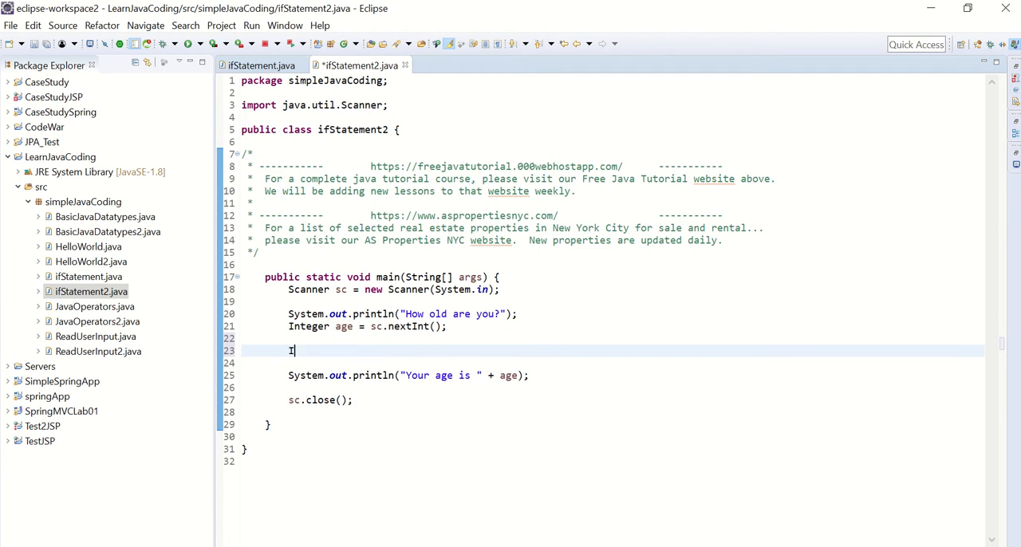
text(f)
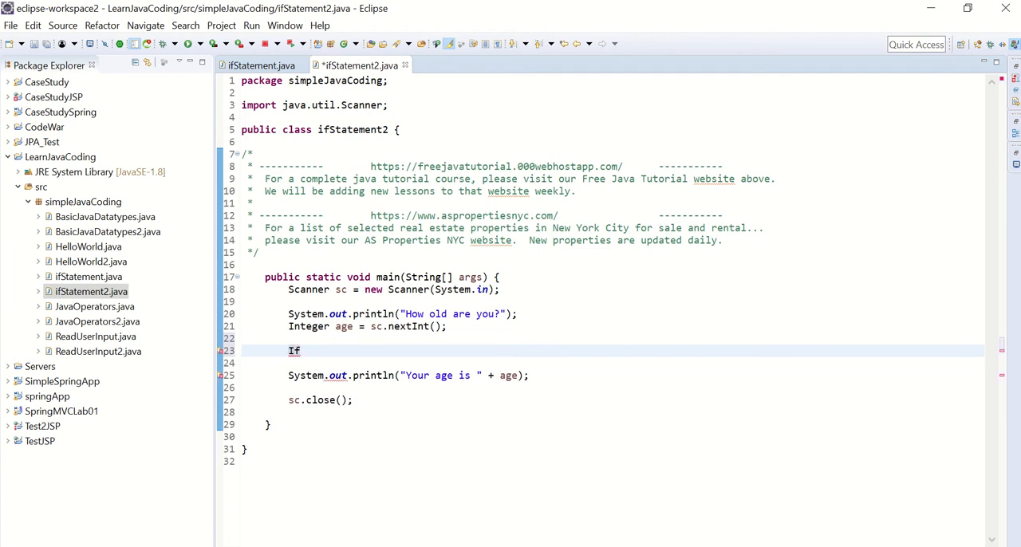
text((age))
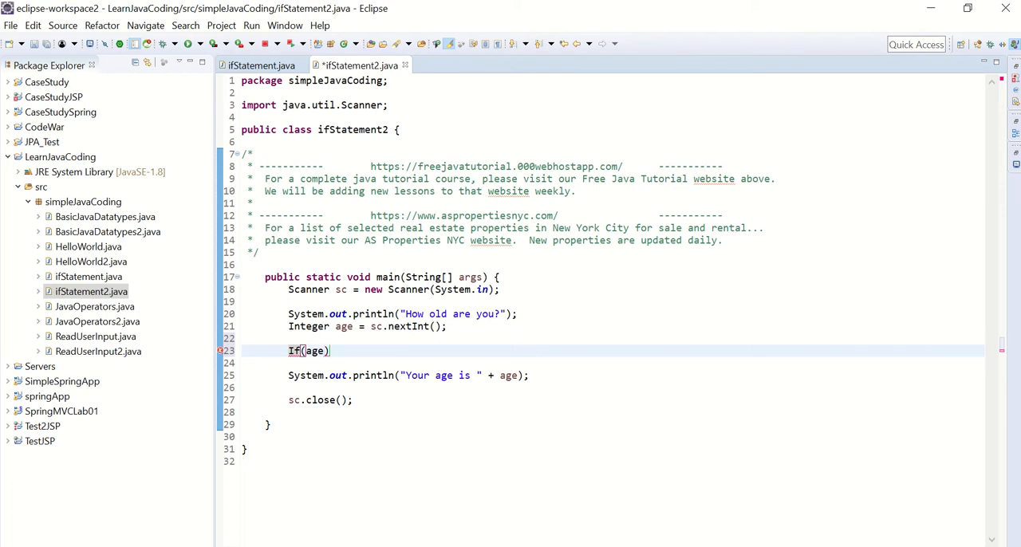
text(<13)
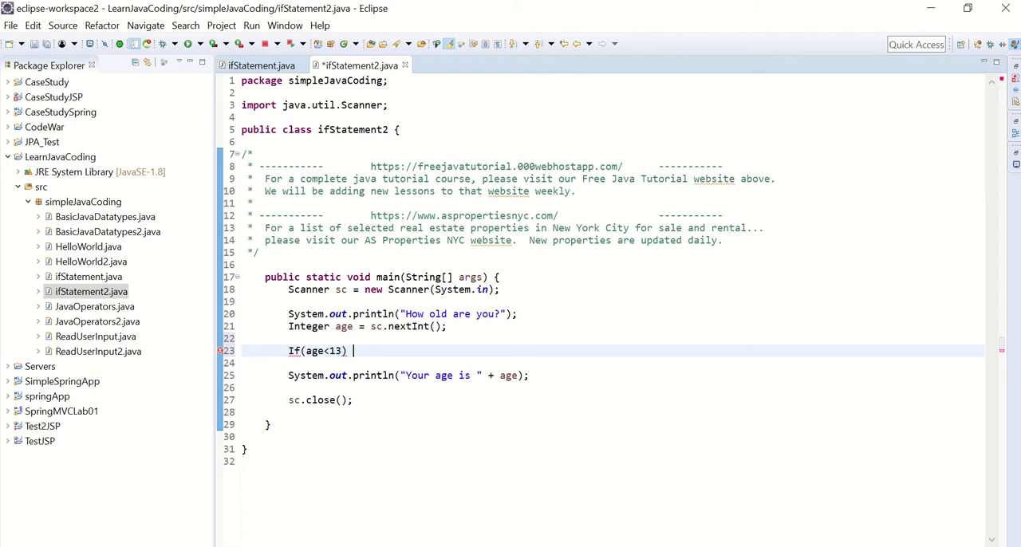
text(sysout)
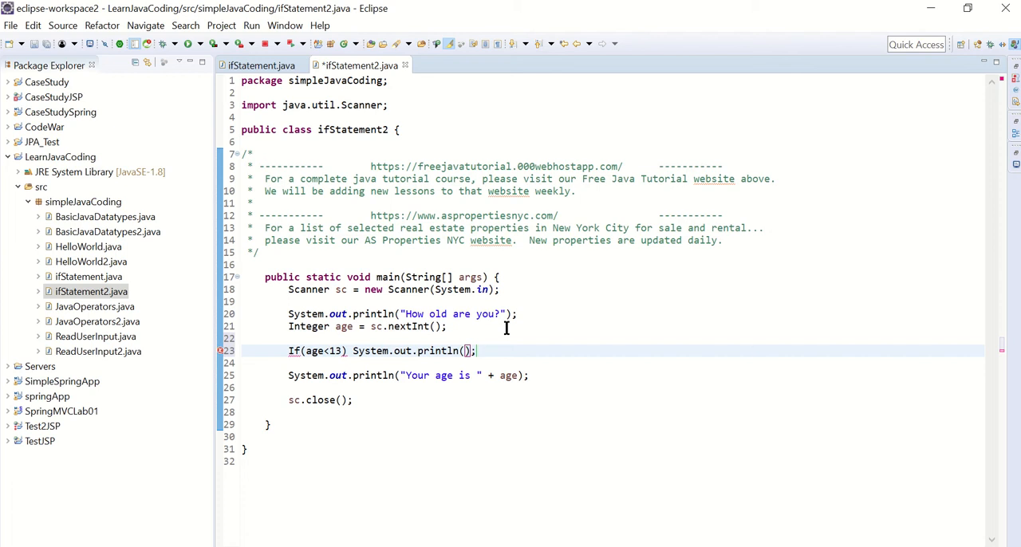
mouse_move(496, 344)
text(")
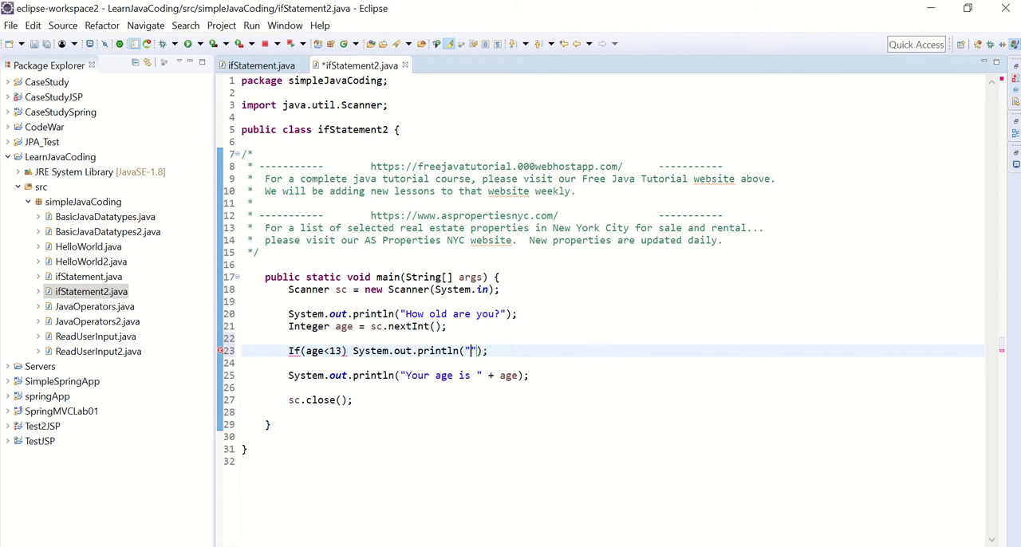
text(You are)
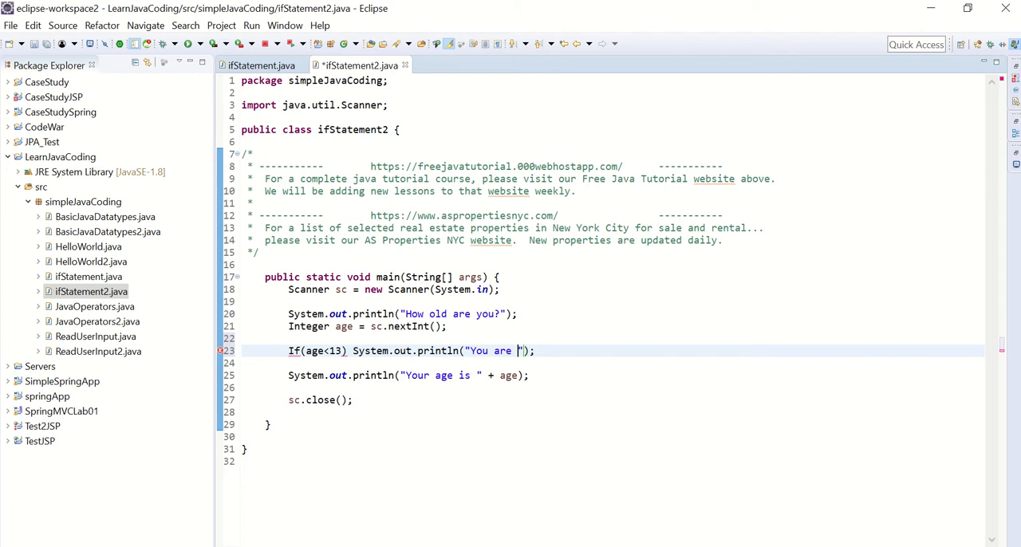
text(a kid)
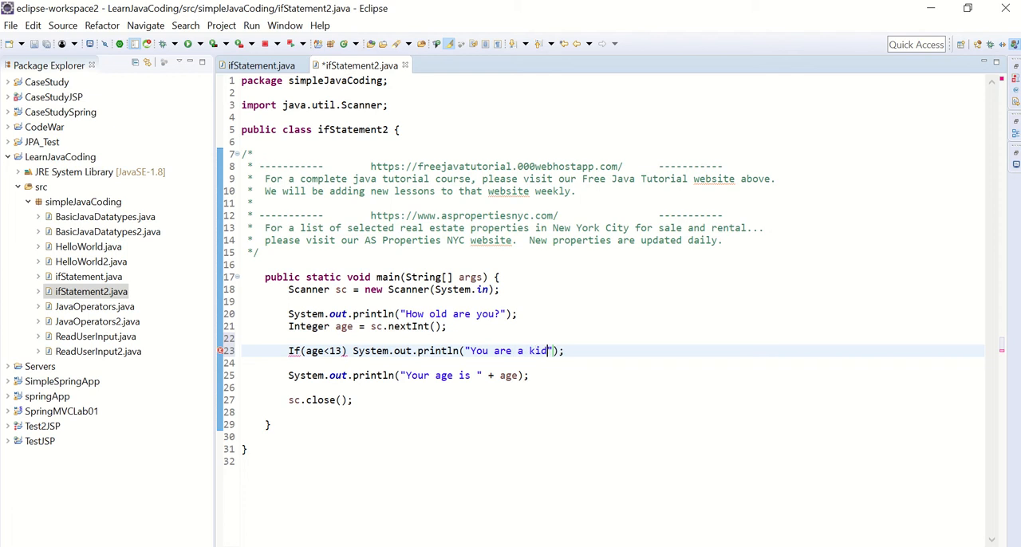
text(.)
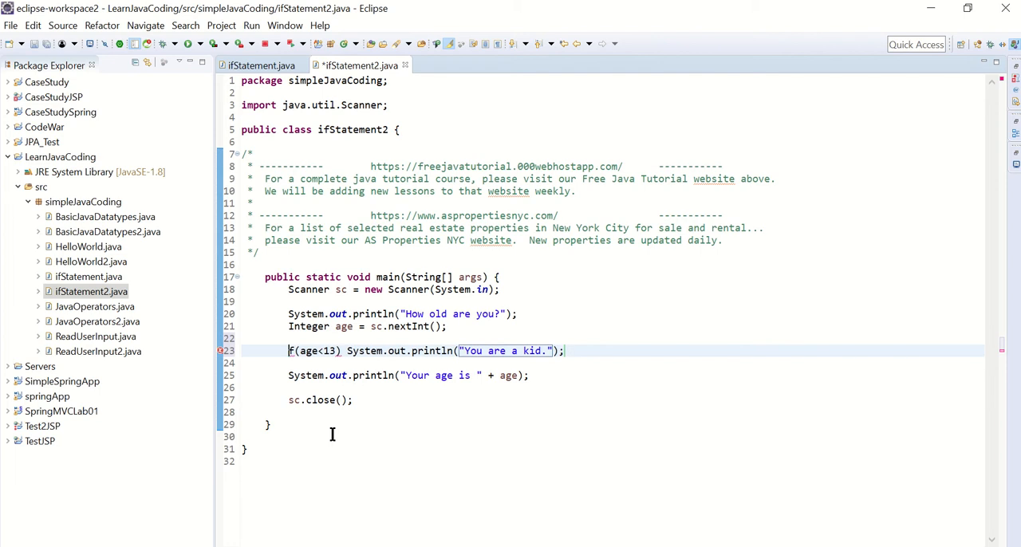
text(i)
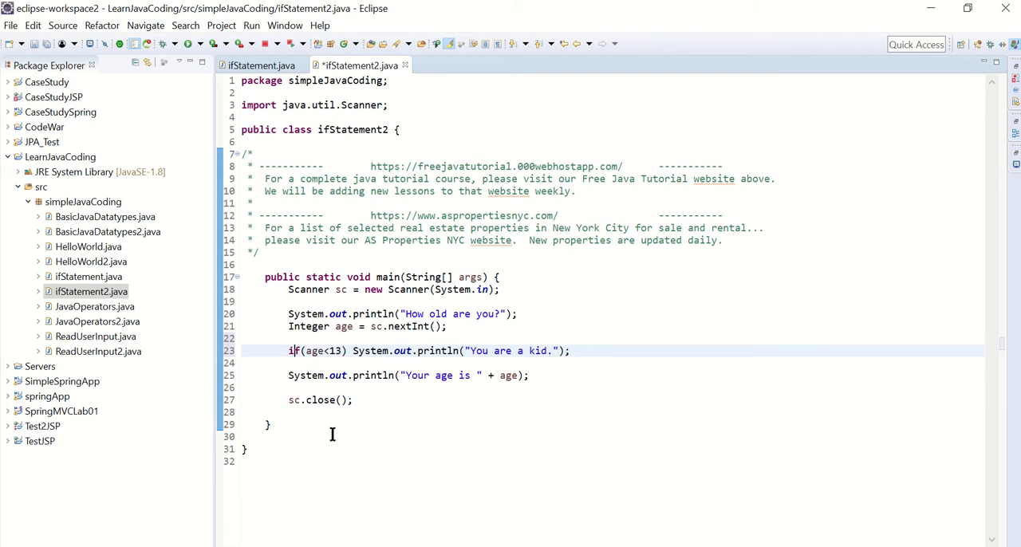
mouse_move(602, 369)
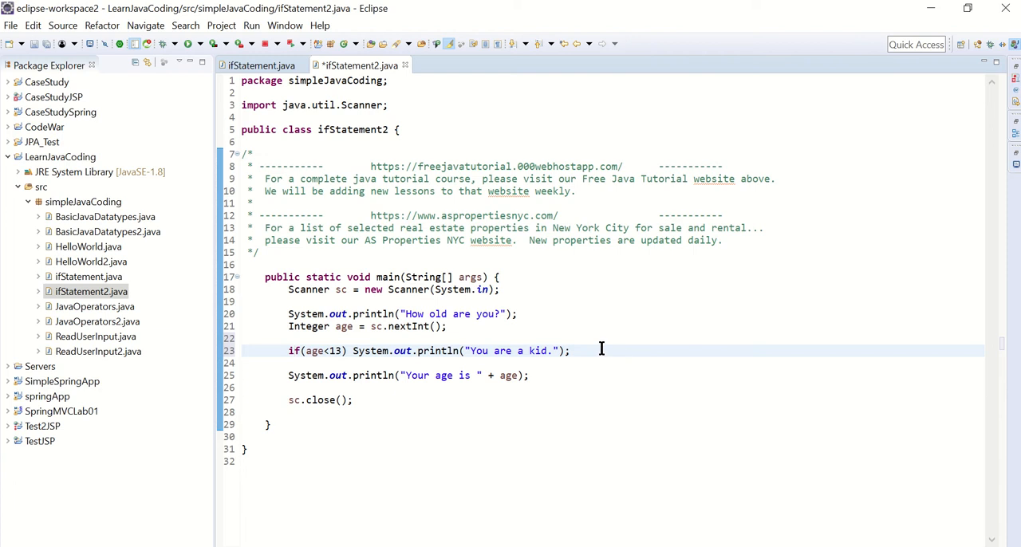
click(293, 350)
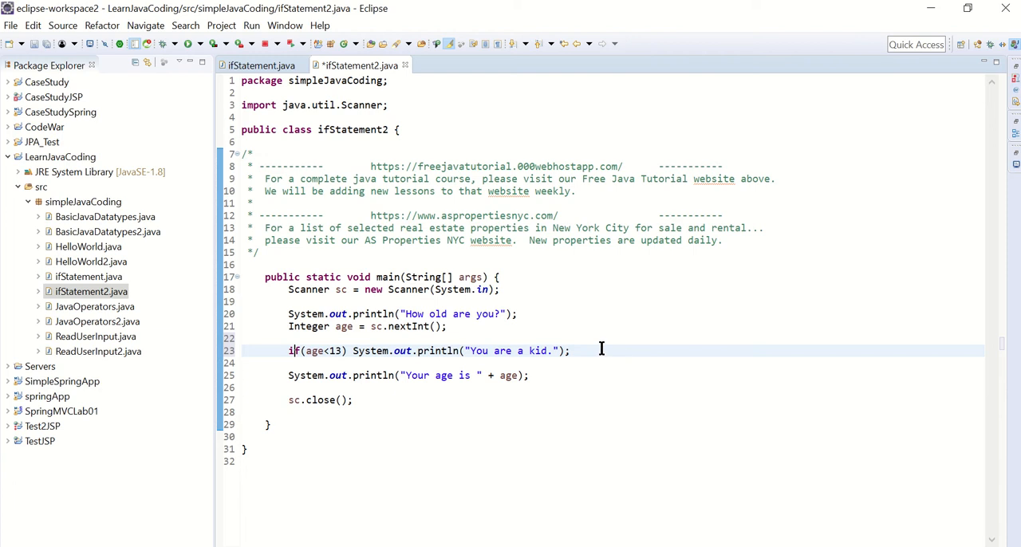
mouse_move(577, 351)
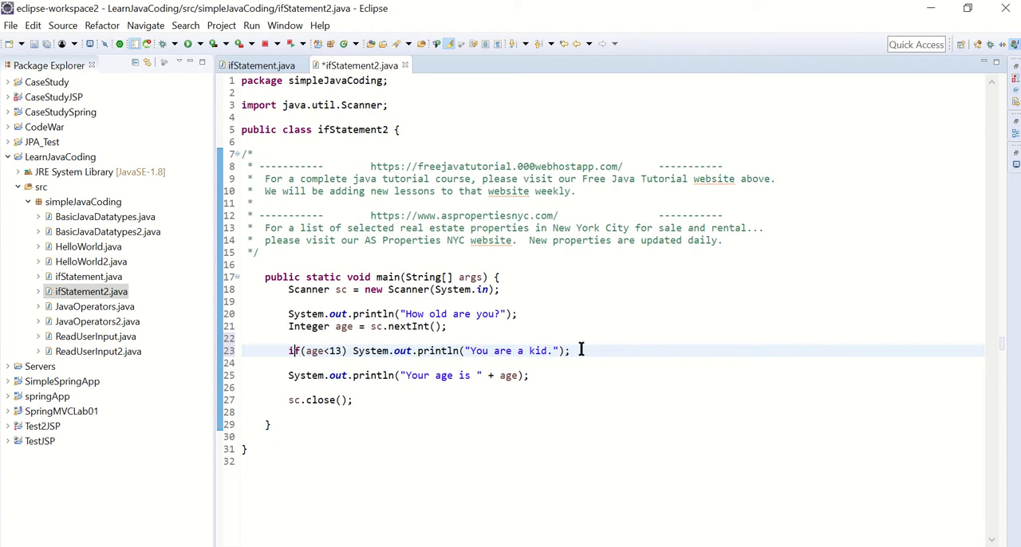
key(ctrl+alt+Down)
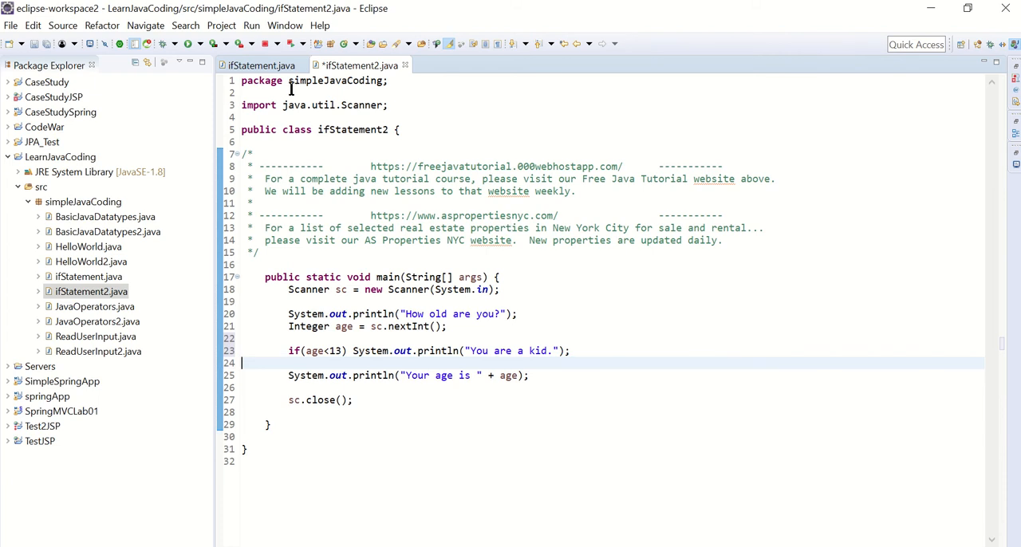
mouse_move(190, 44)
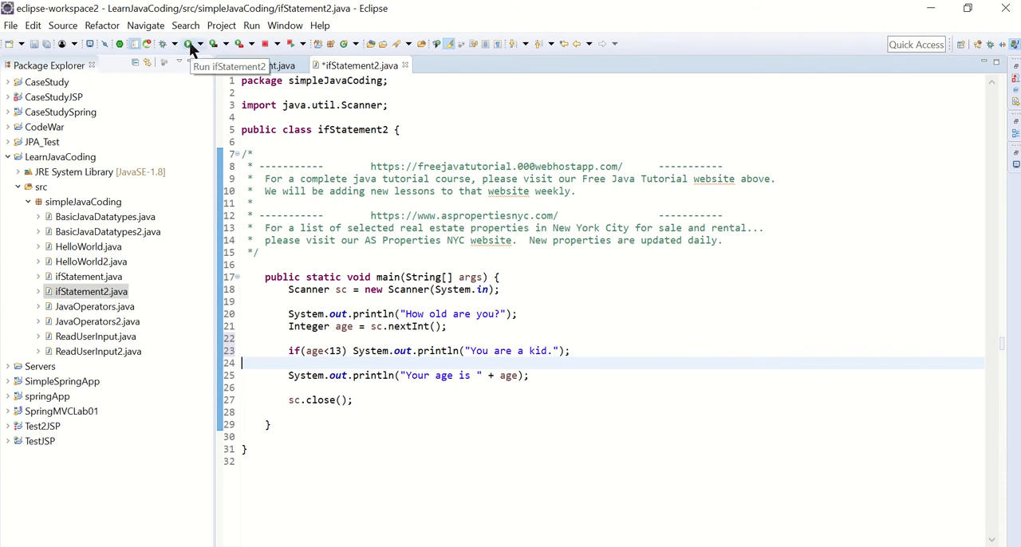
- Save and launch ifStatement2, answering age 8, then rerun answering 15
click(185, 44)
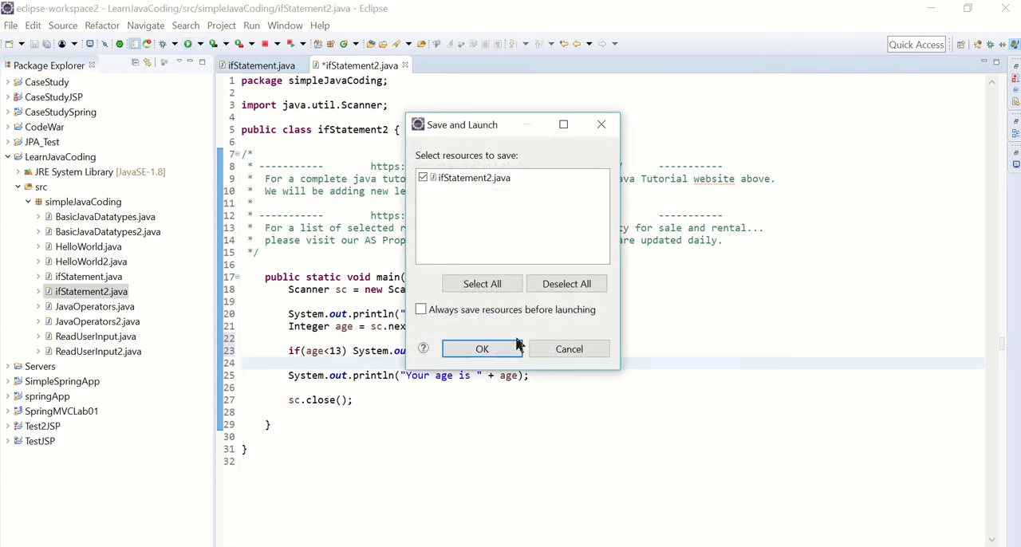
click(482, 349)
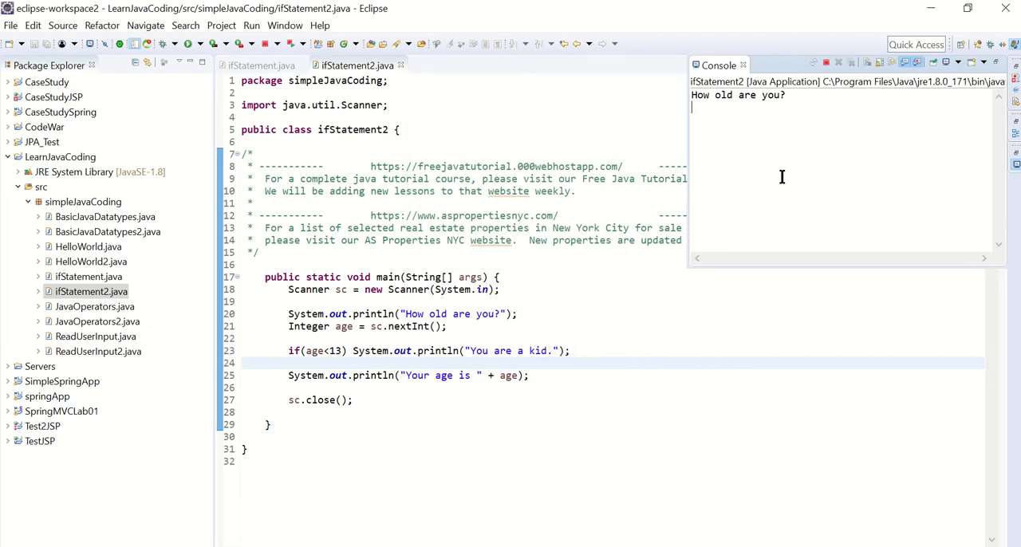
text(8)
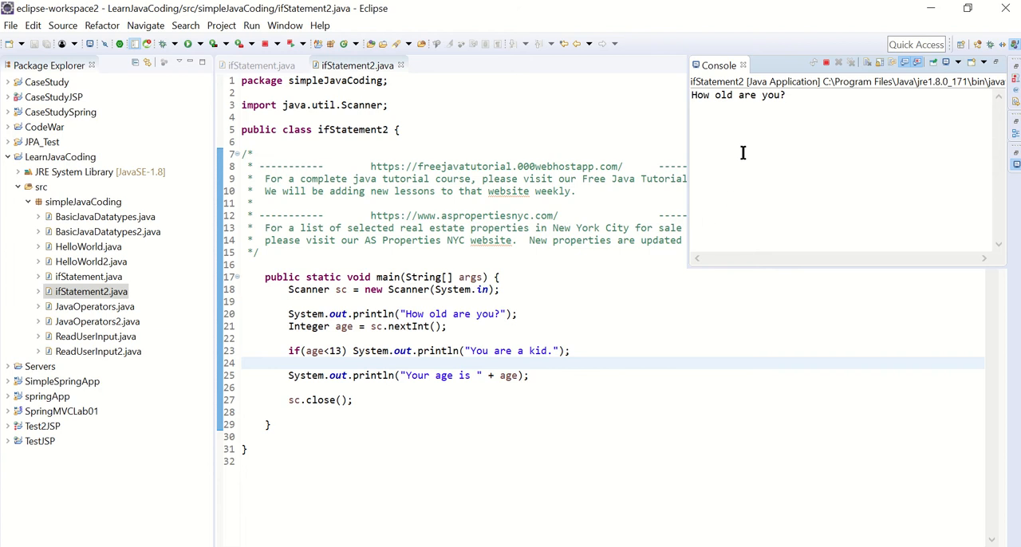
text(15)
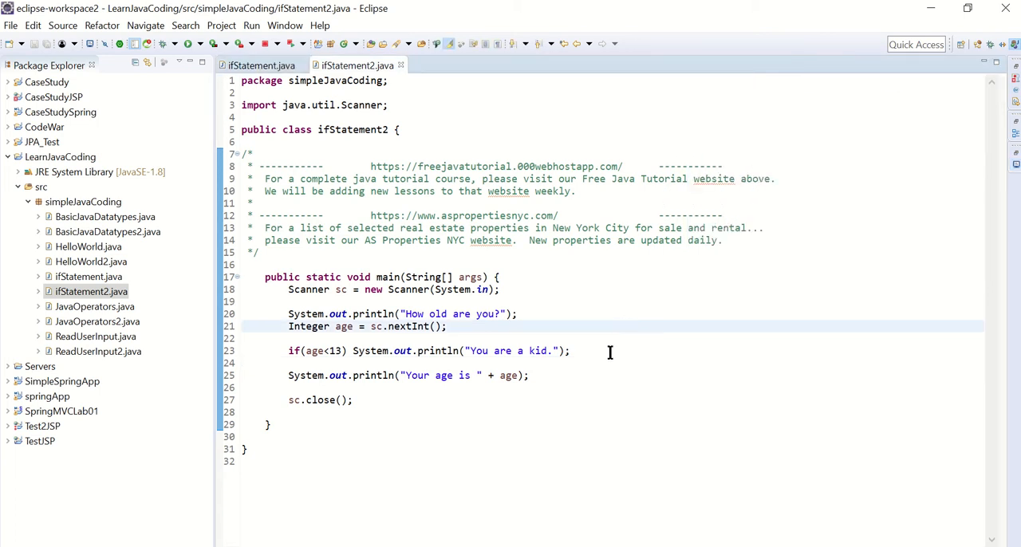
- Copy the kid println below as an else printing "You are not a kid.", then run
click(570, 351)
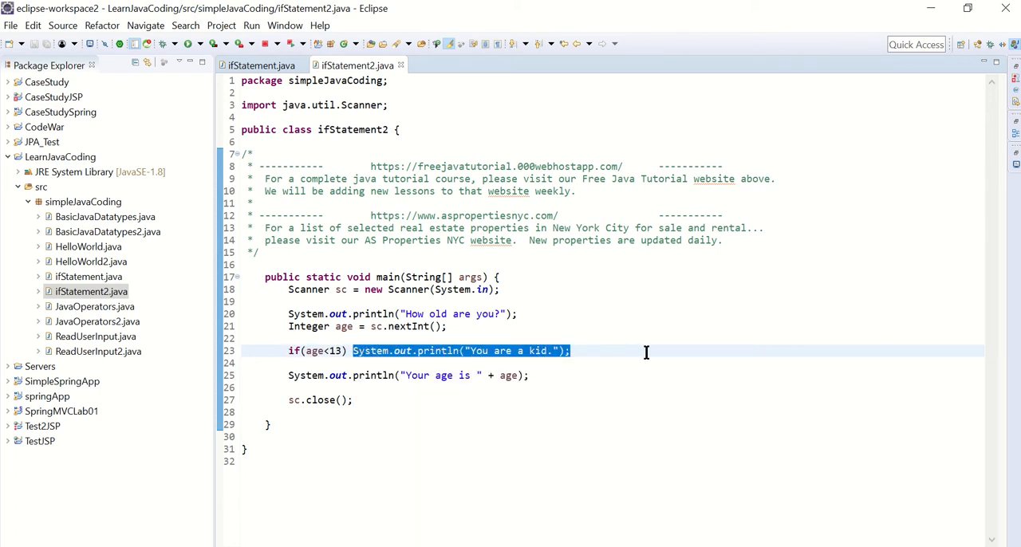
click(625, 363)
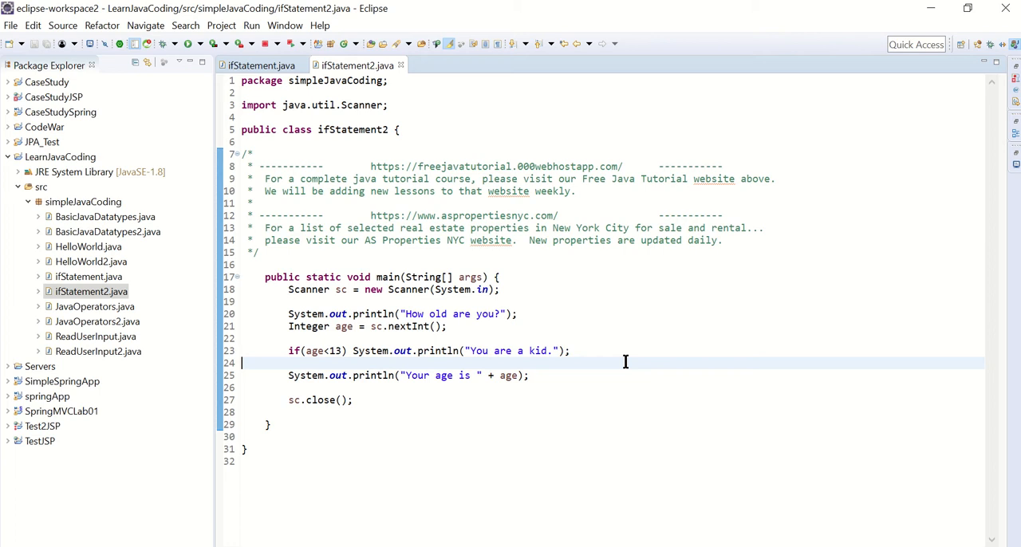
click(572, 351)
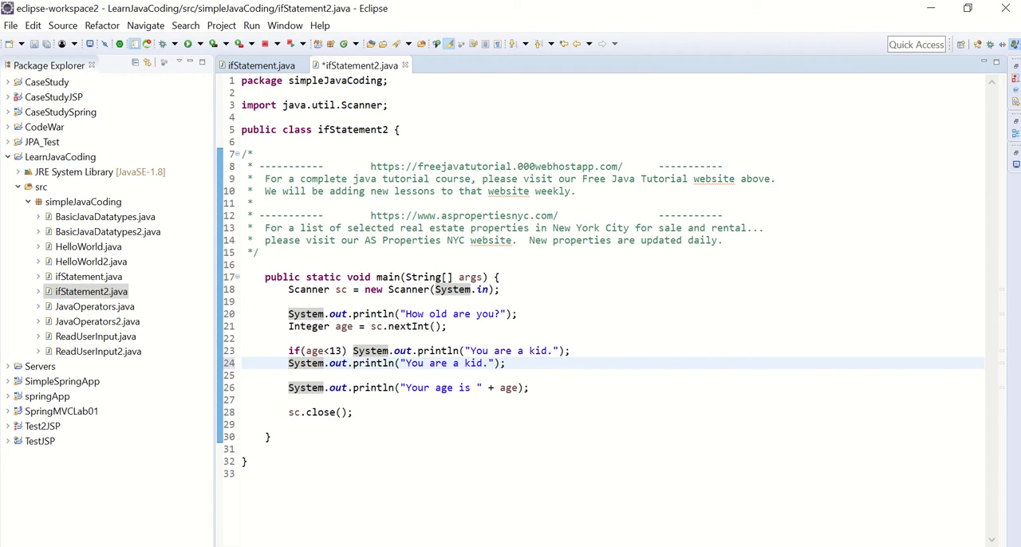
text(else)
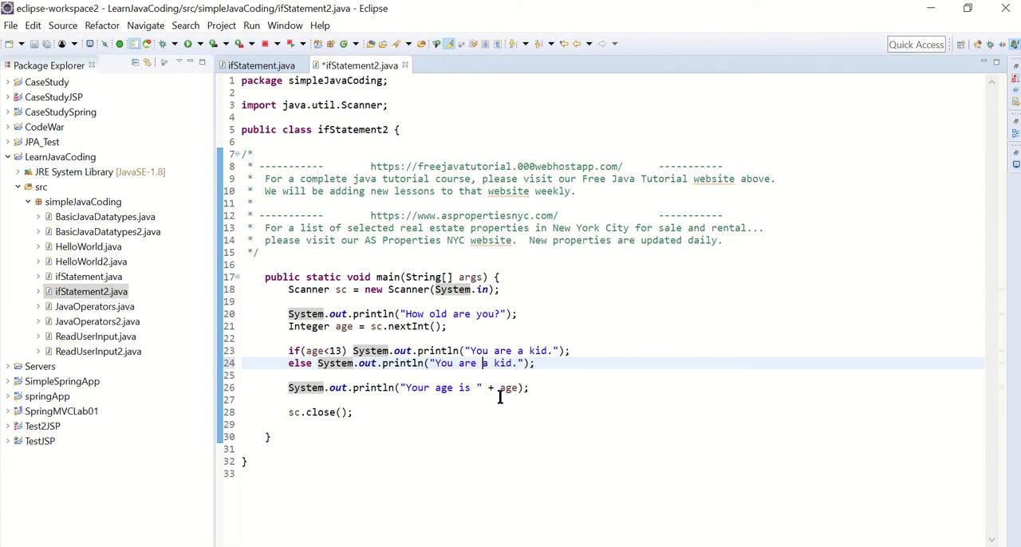
text(not)
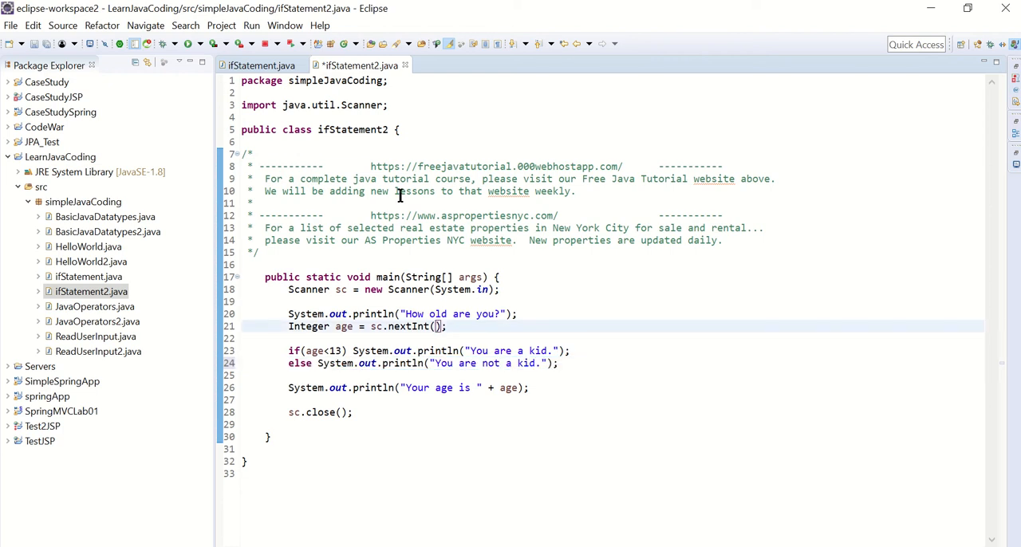
mouse_move(189, 44)
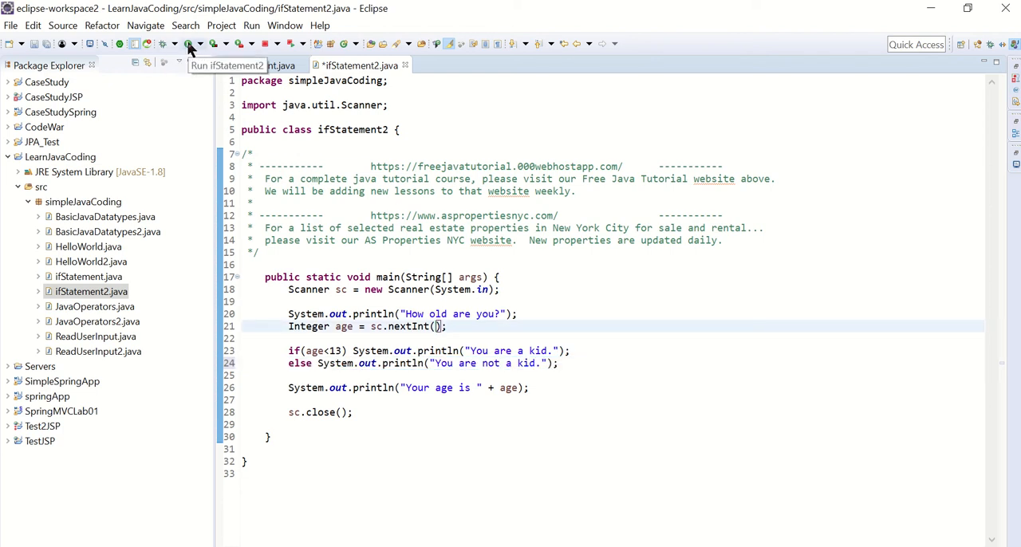
click(188, 44)
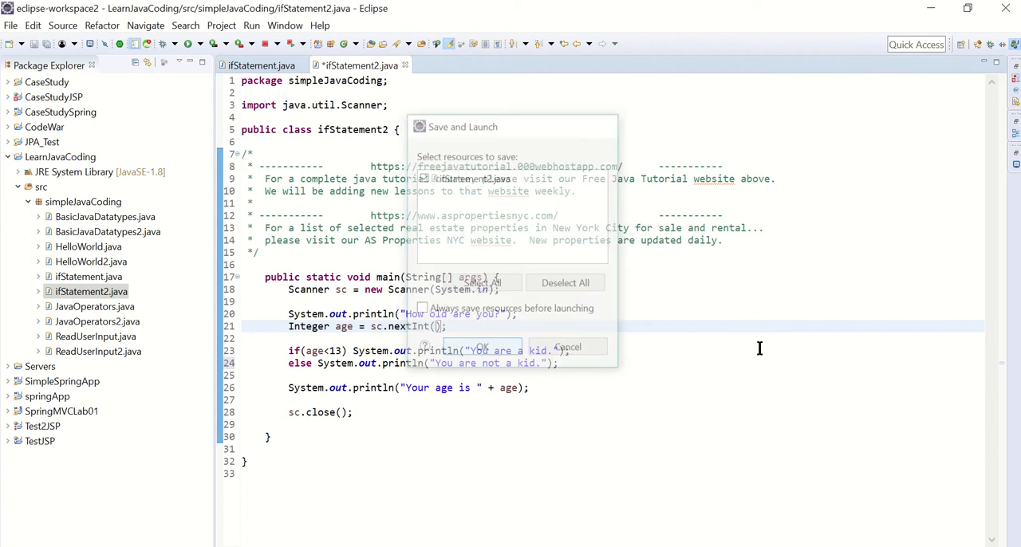
- Save and launch the program with age 8, then rerun with age 15
click(481, 347)
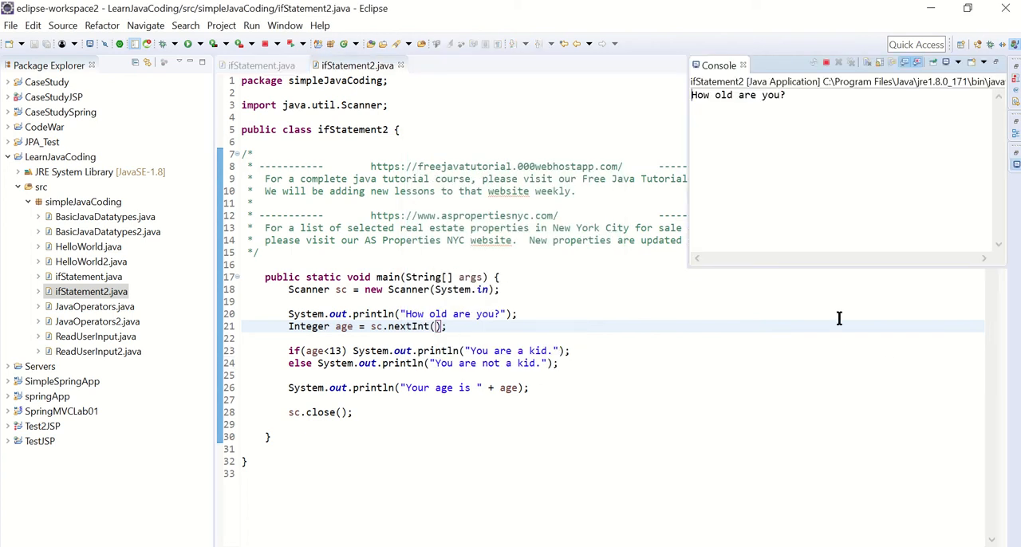
text(8)
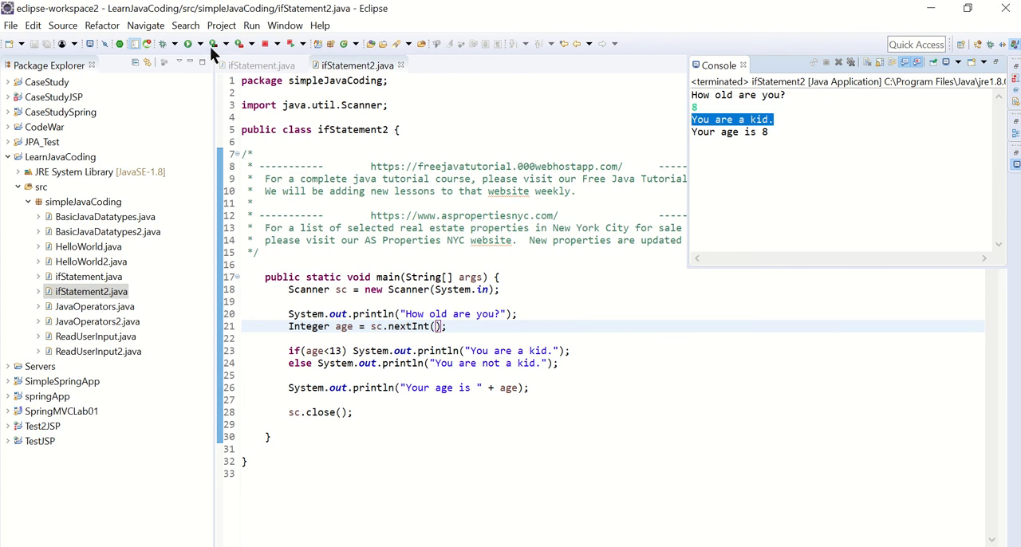
click(205, 44)
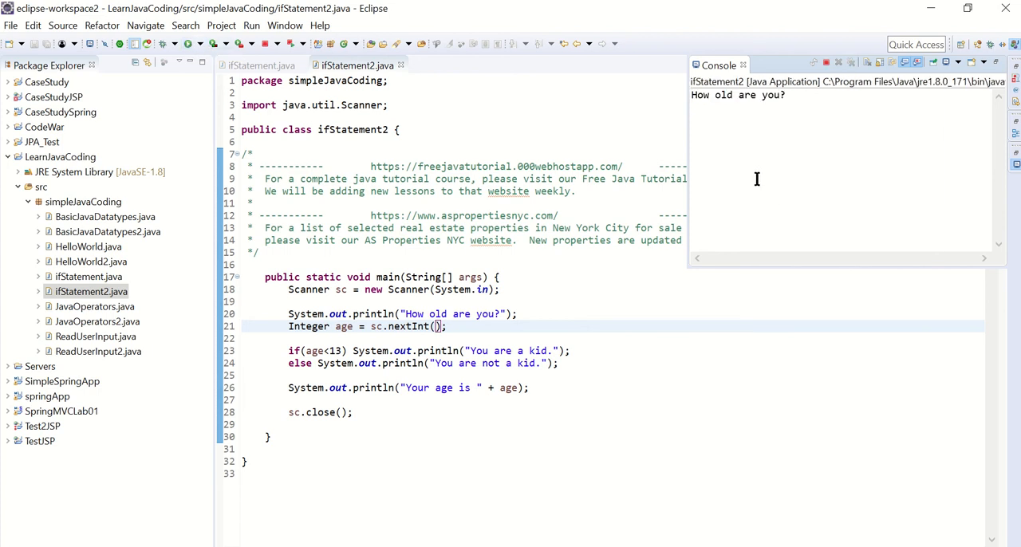
text(15)
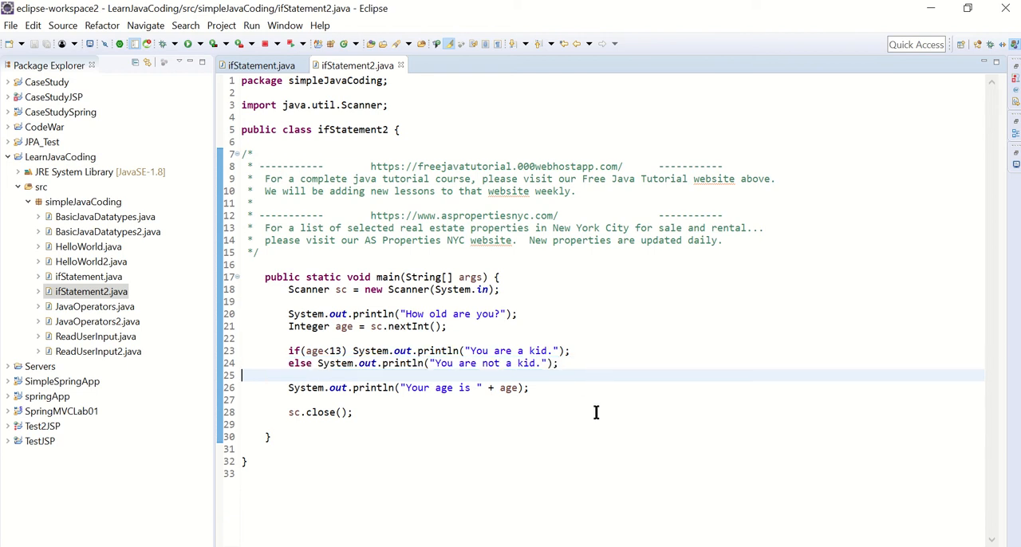
mouse_move(588, 360)
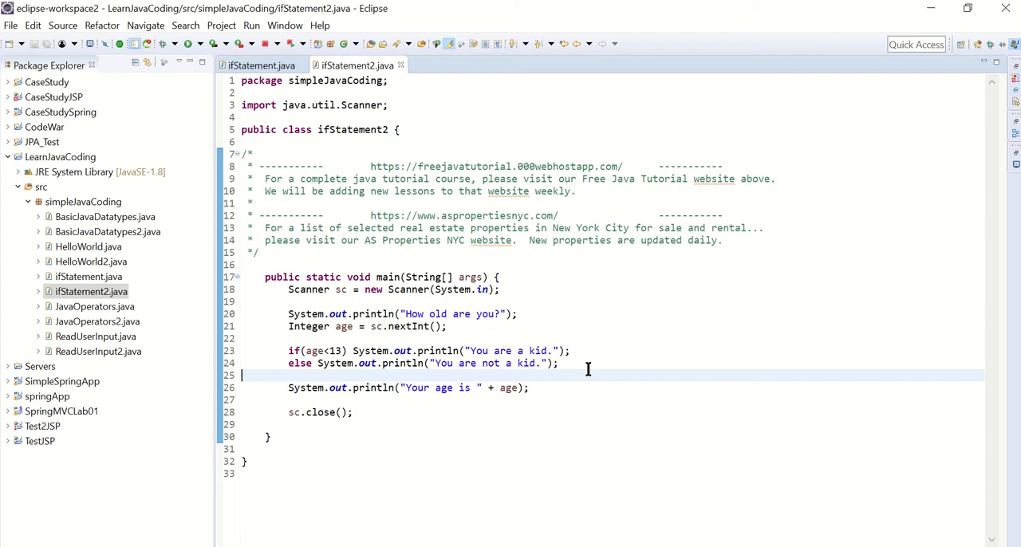
mouse_move(461, 396)
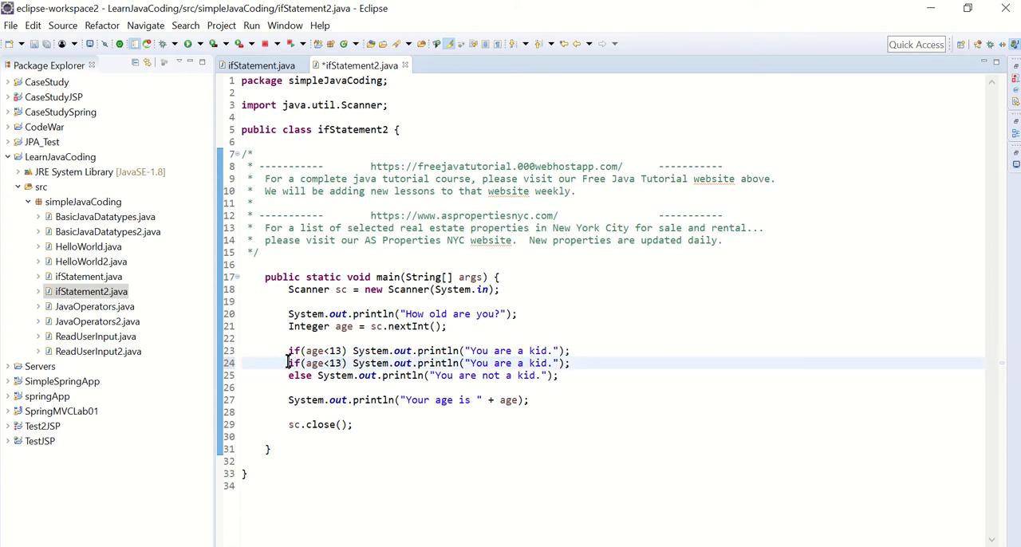
- Turn the branches into else if(age<20) "You are a teenager." and else "You are an adult."
text(else)
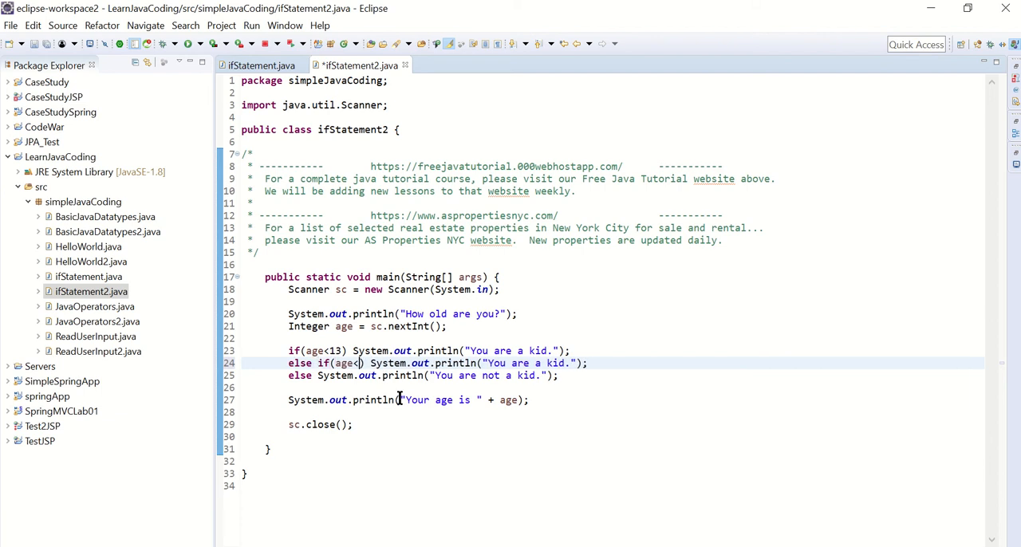
text(20)
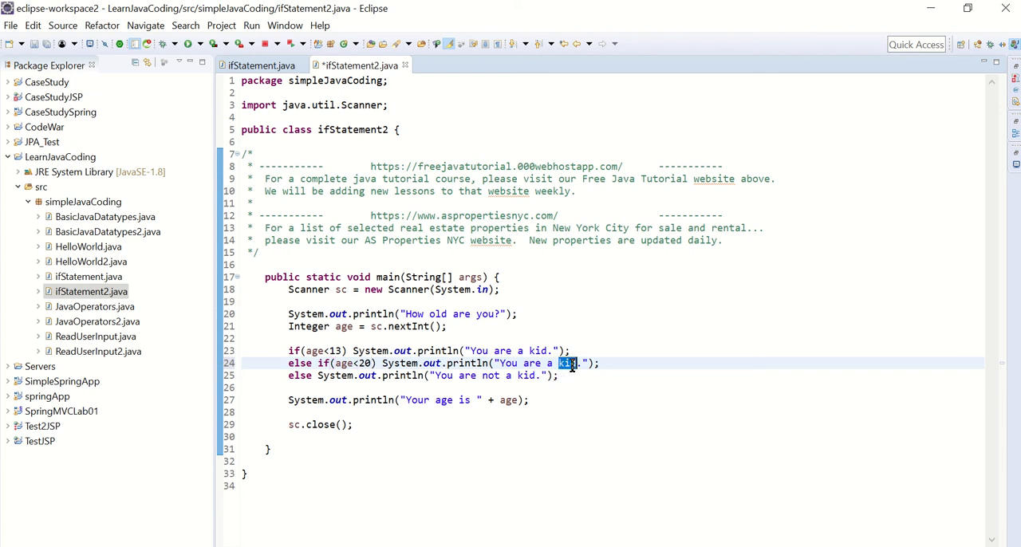
text(tee)
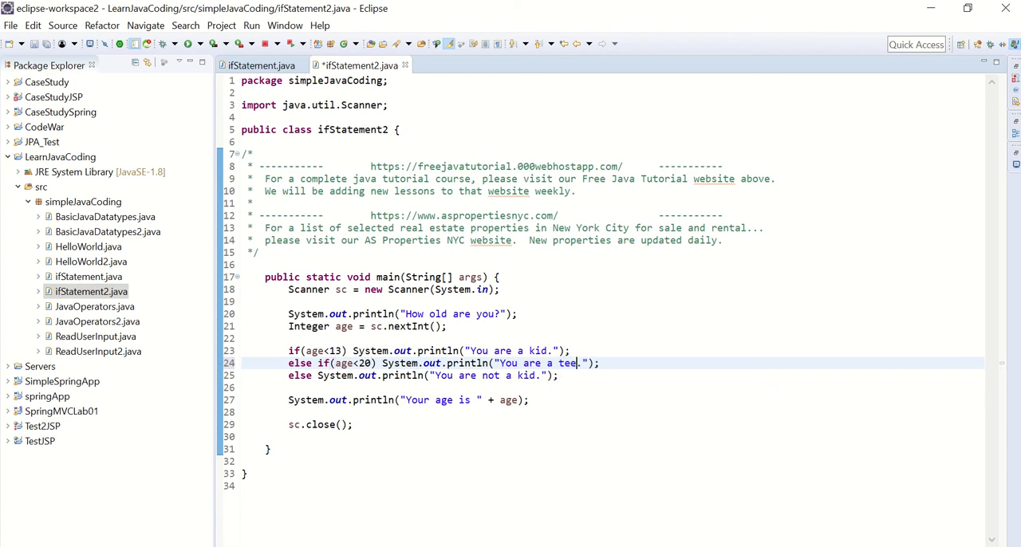
text(nager)
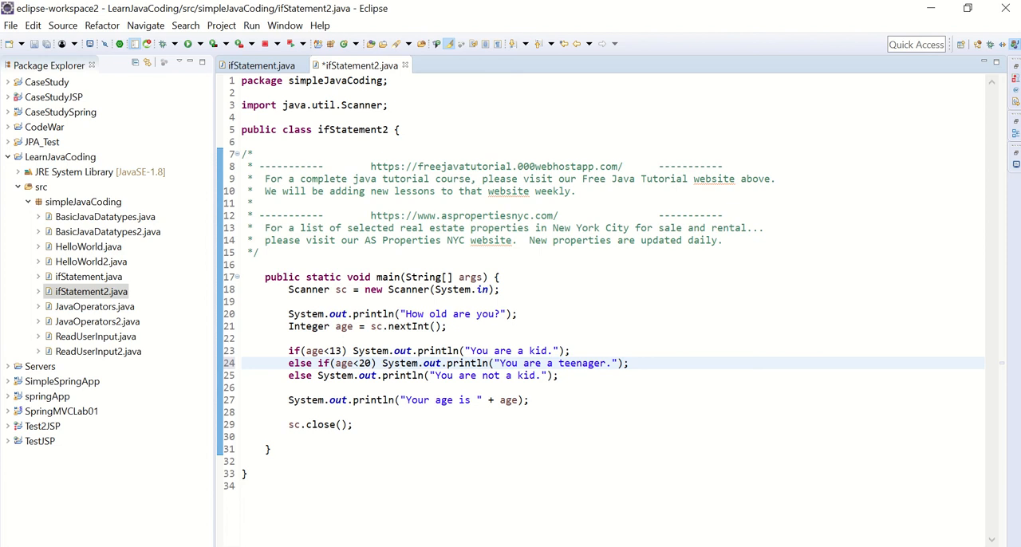
mouse_move(310, 391)
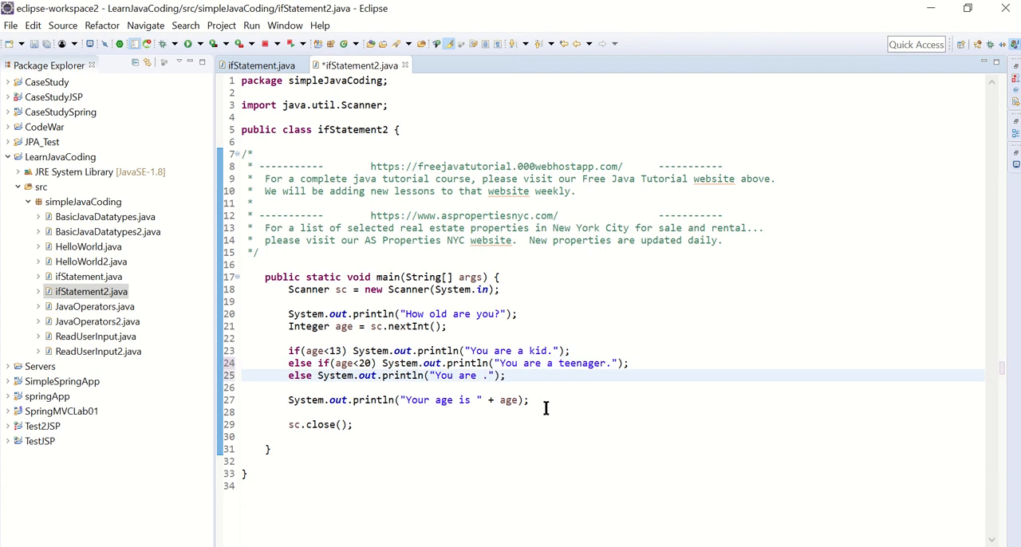
text(an adu)
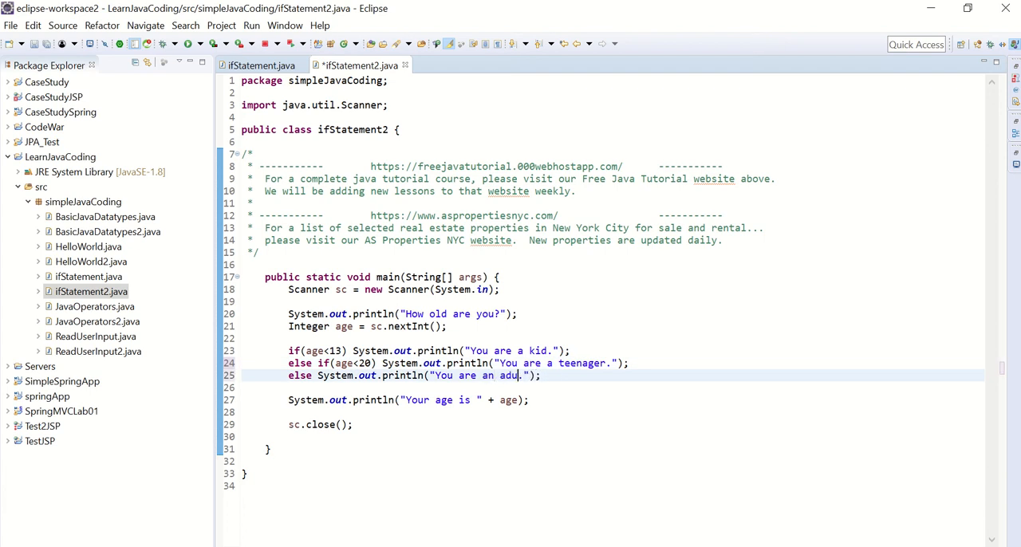
text(t)
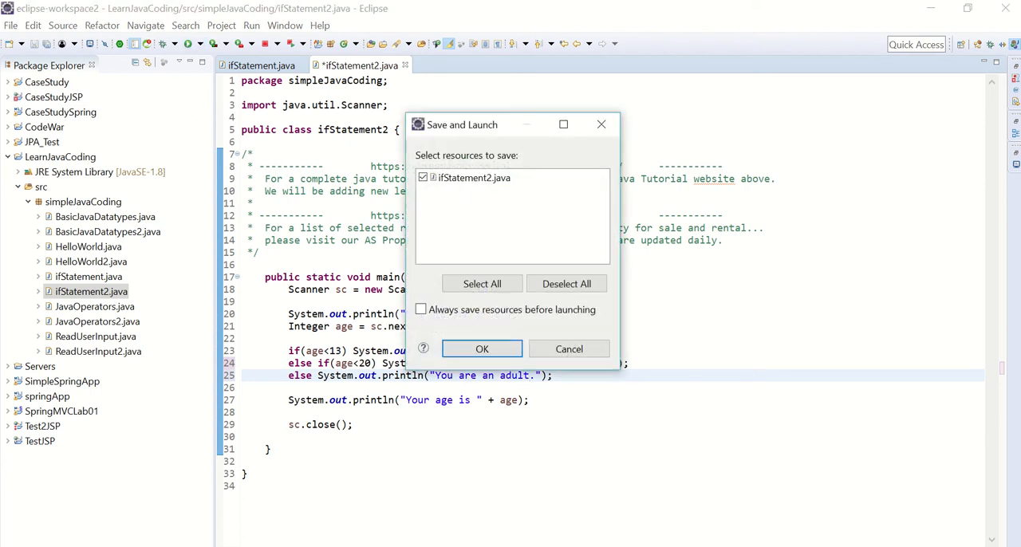
- Save and run with age 8, rerun with 16 and highlight the teenager output
click(482, 349)
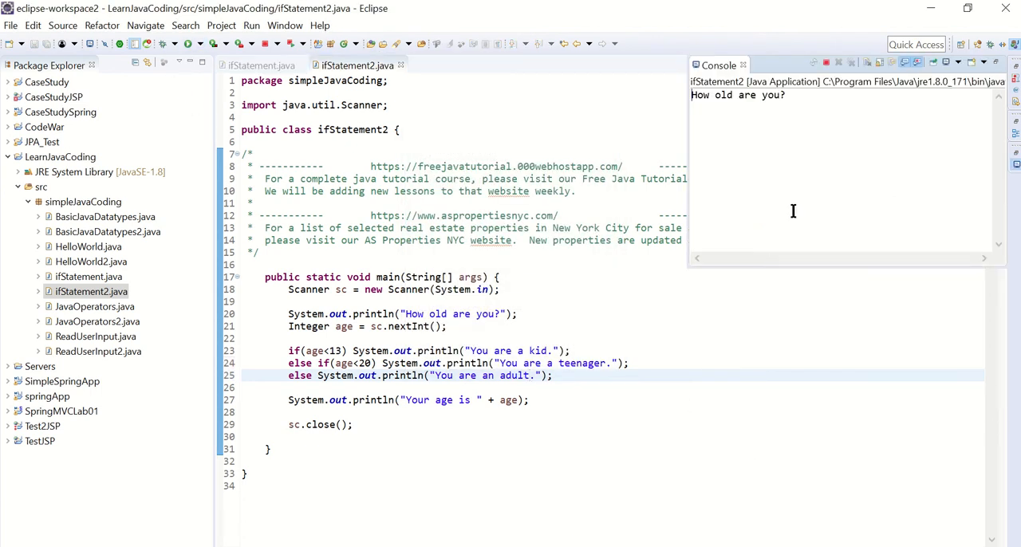
text(8)
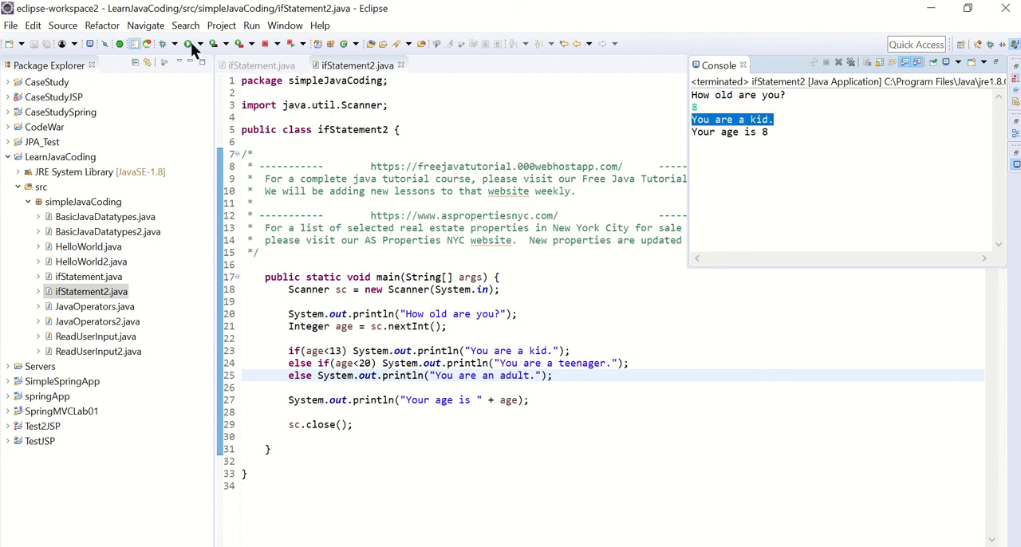
click(191, 44)
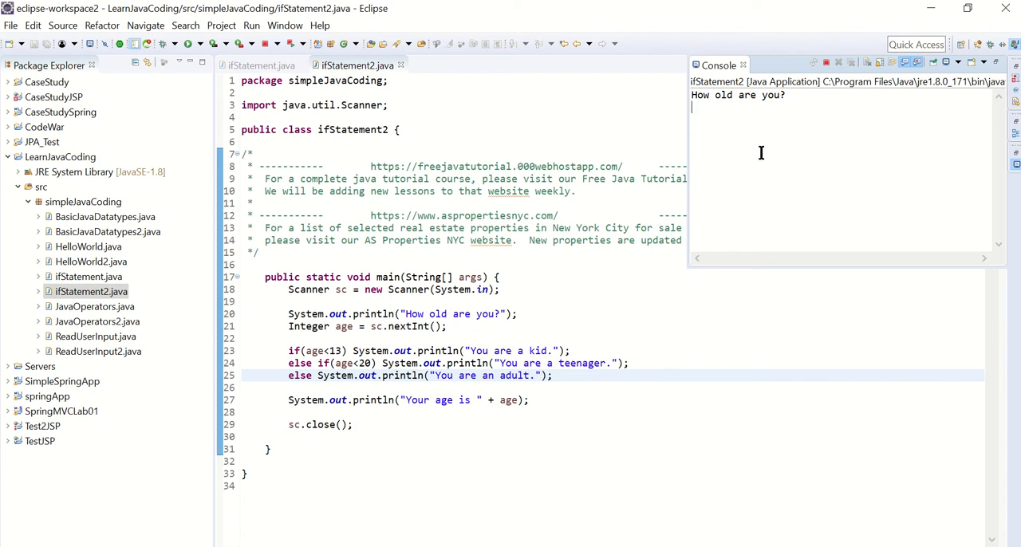
text(16)
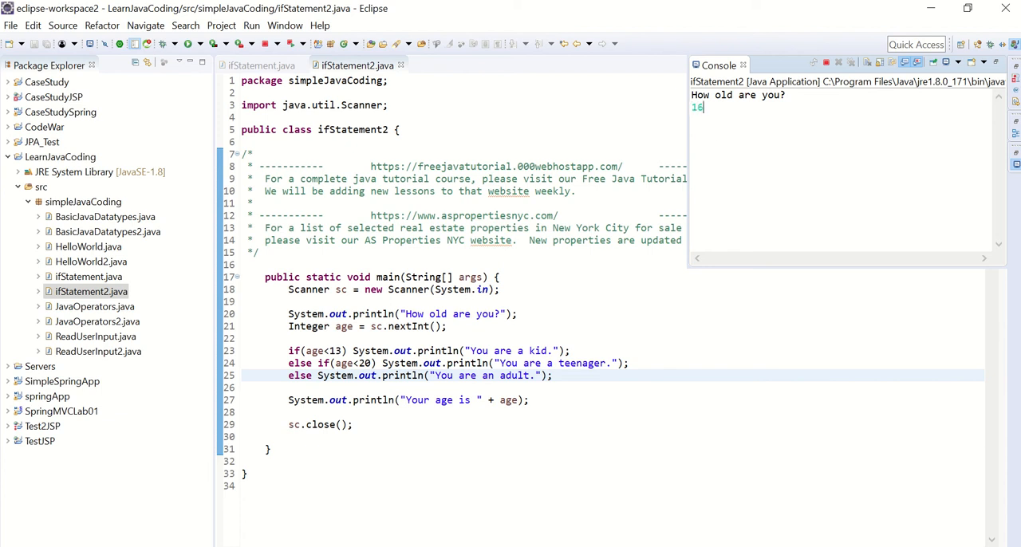
key(enter)
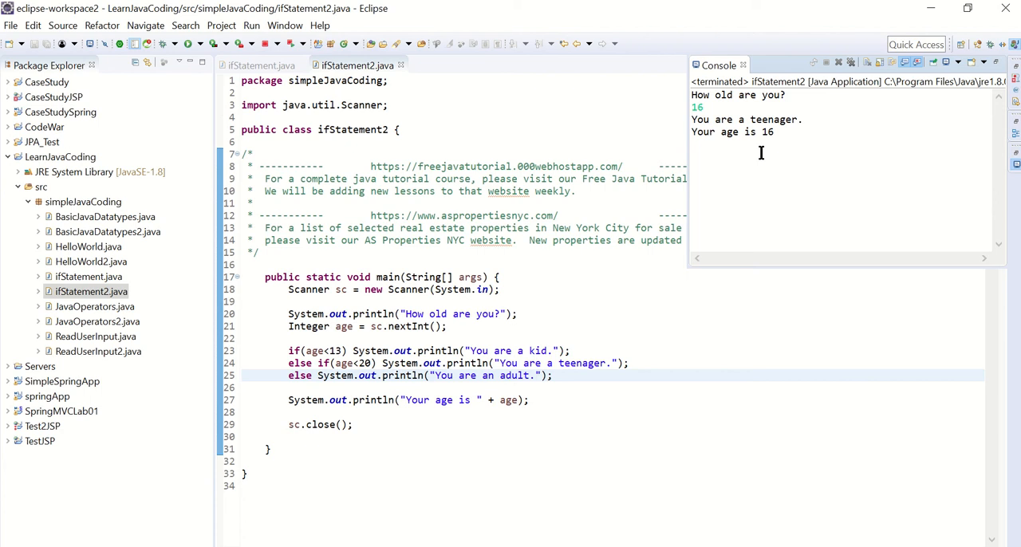
double_click(746, 119)
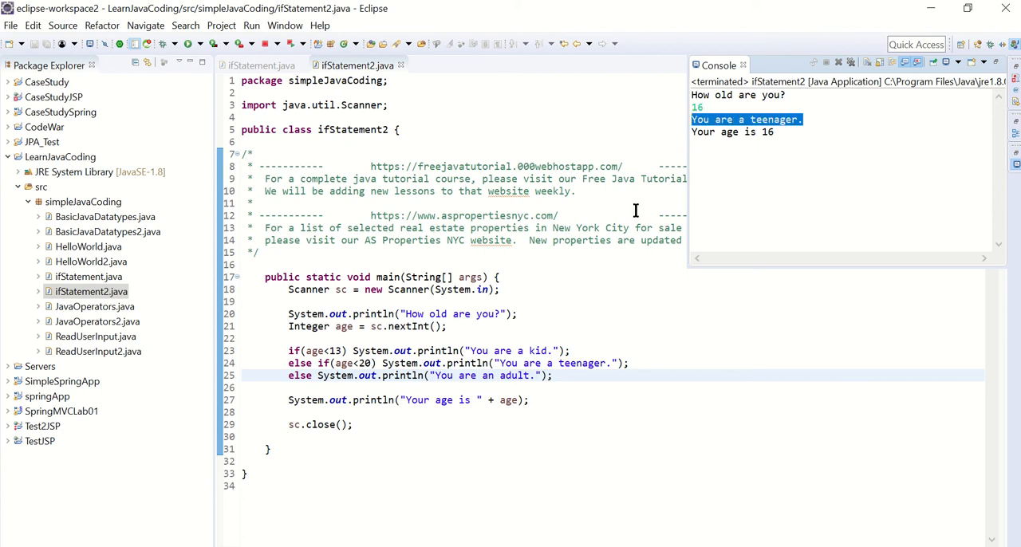
mouse_move(662, 359)
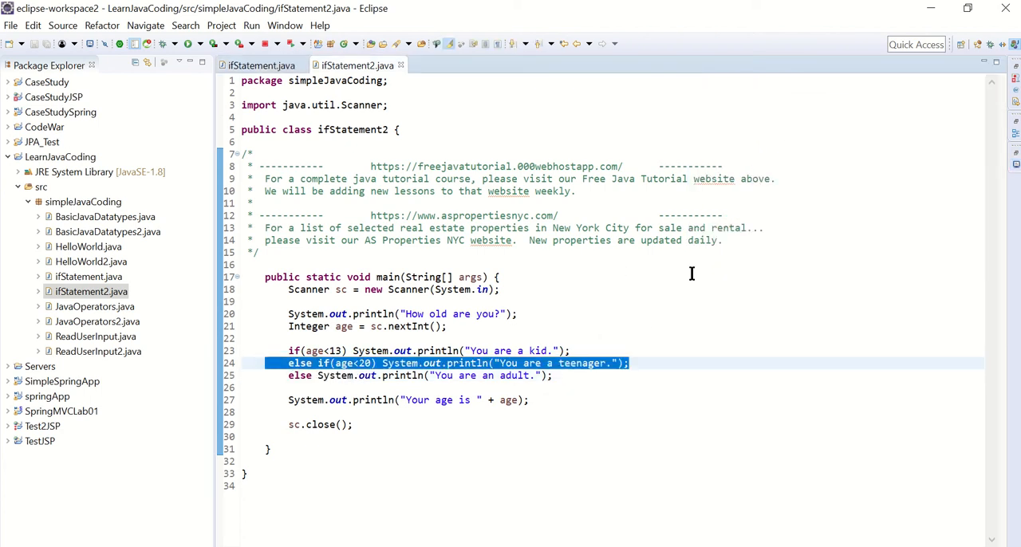
mouse_move(1002, 142)
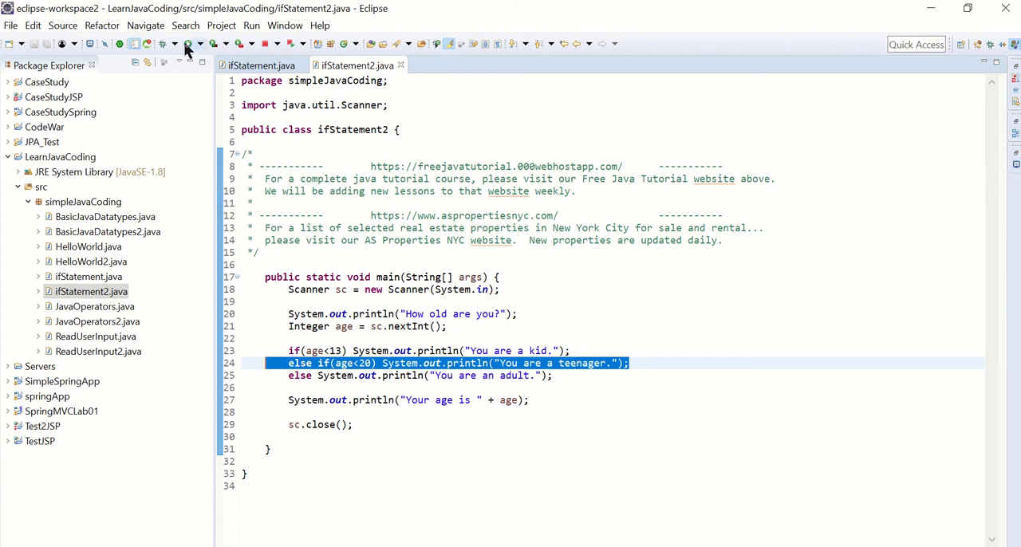
- Run the program a third time, entering age 25
click(185, 44)
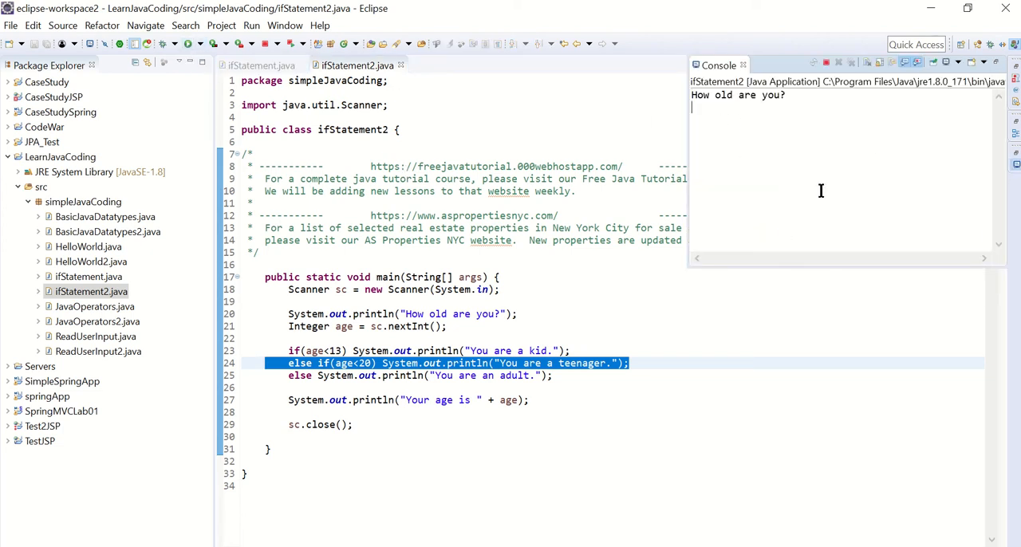
text(25)
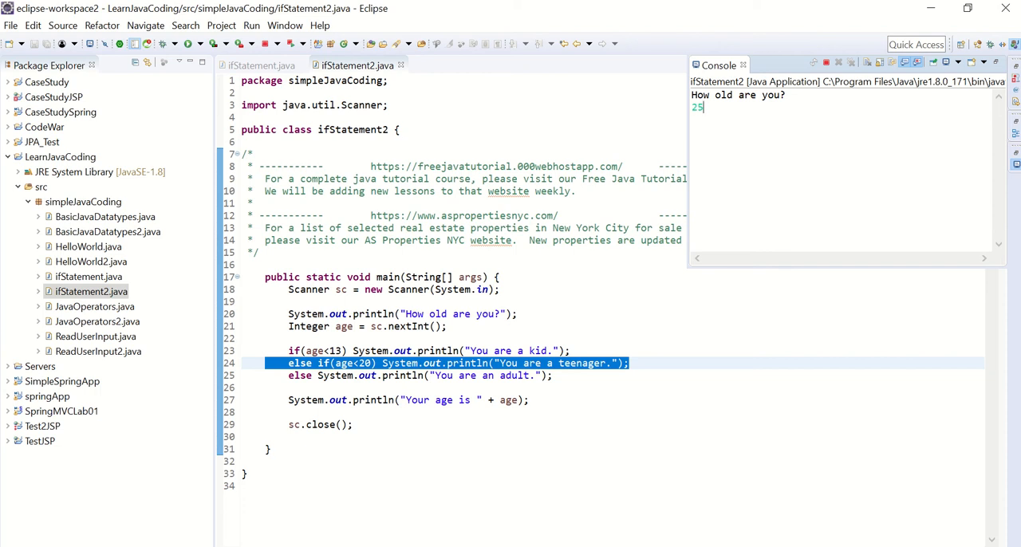
key(enter)
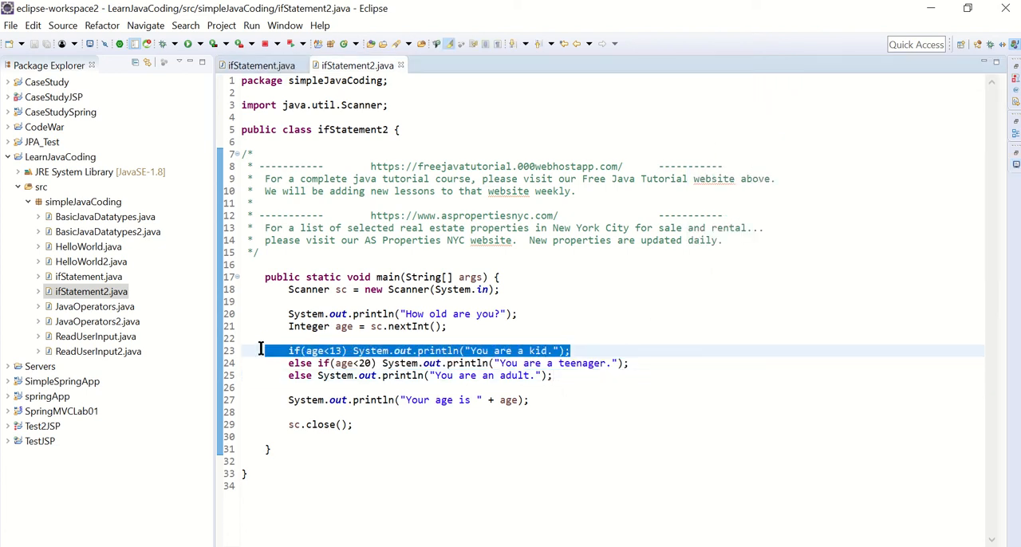
- Brace the age<13 branch and add a second line printing "Go have some fun."
click(351, 351)
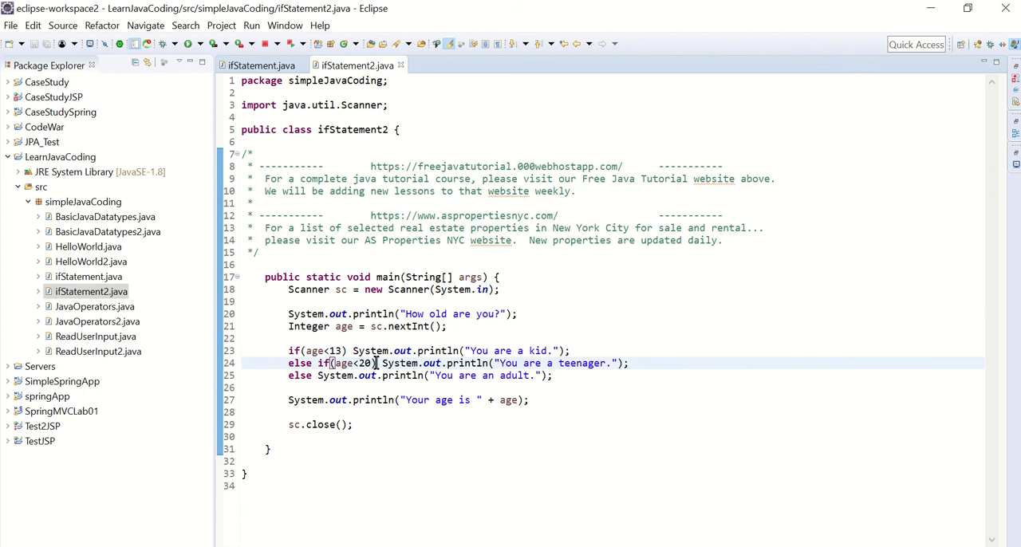
double_click(357, 363)
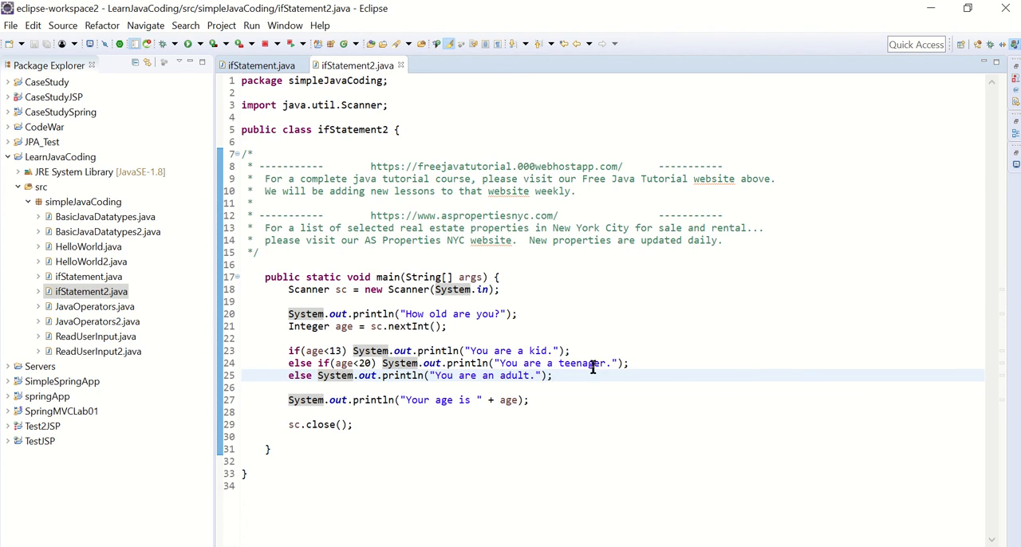
click(363, 363)
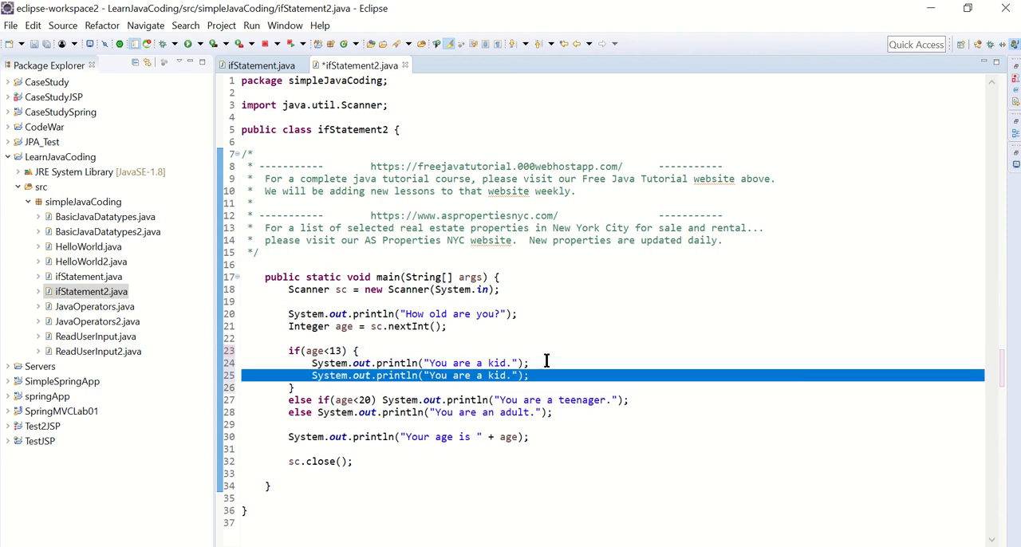
mouse_move(301, 357)
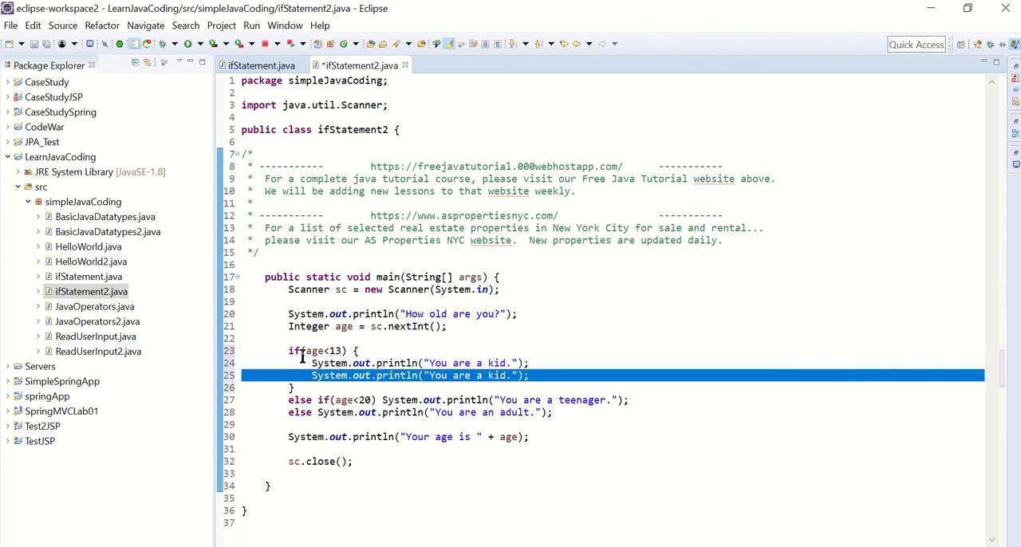
click(306, 375)
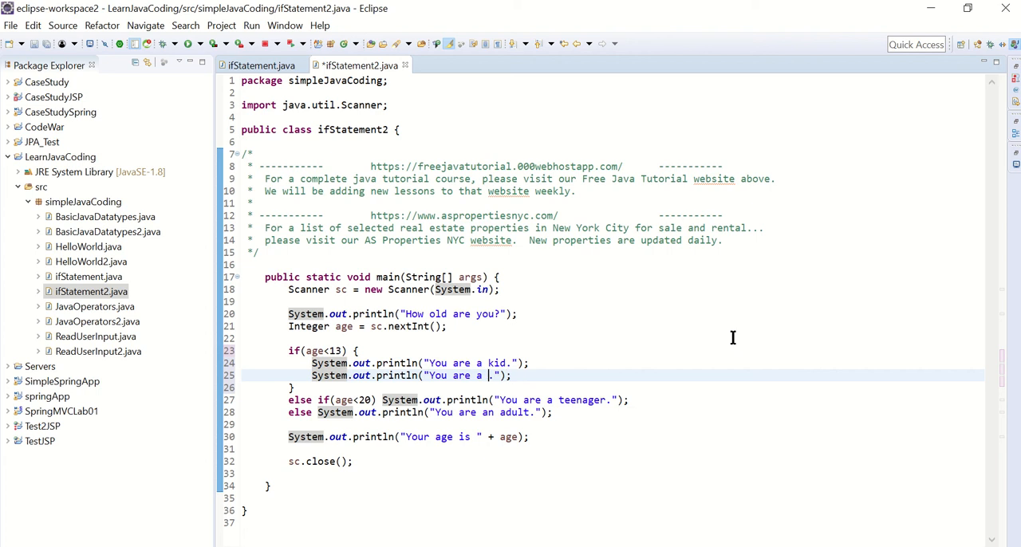
text(Y)
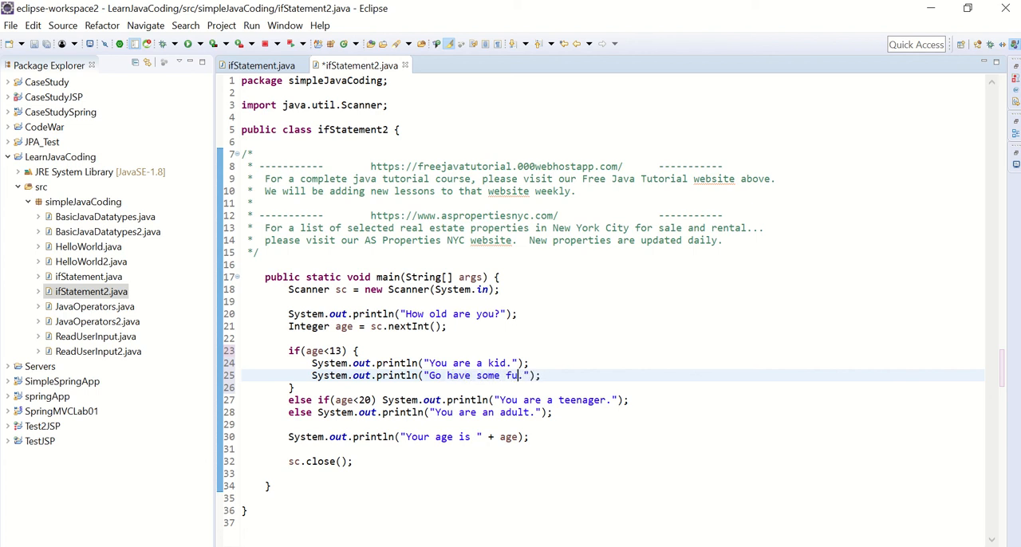
text(n)
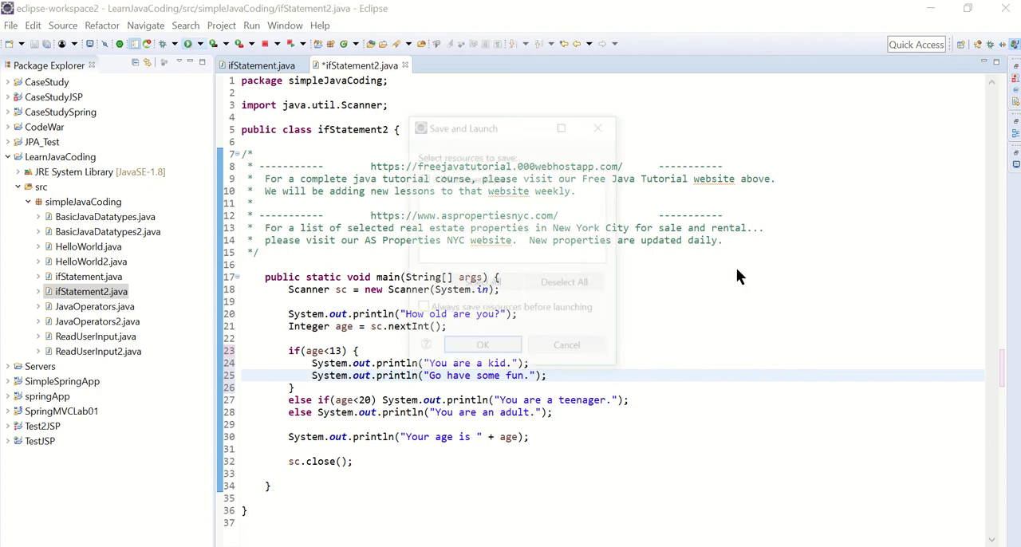
- Save and launch, enter age 6, and check both kid messages in the console
click(482, 345)
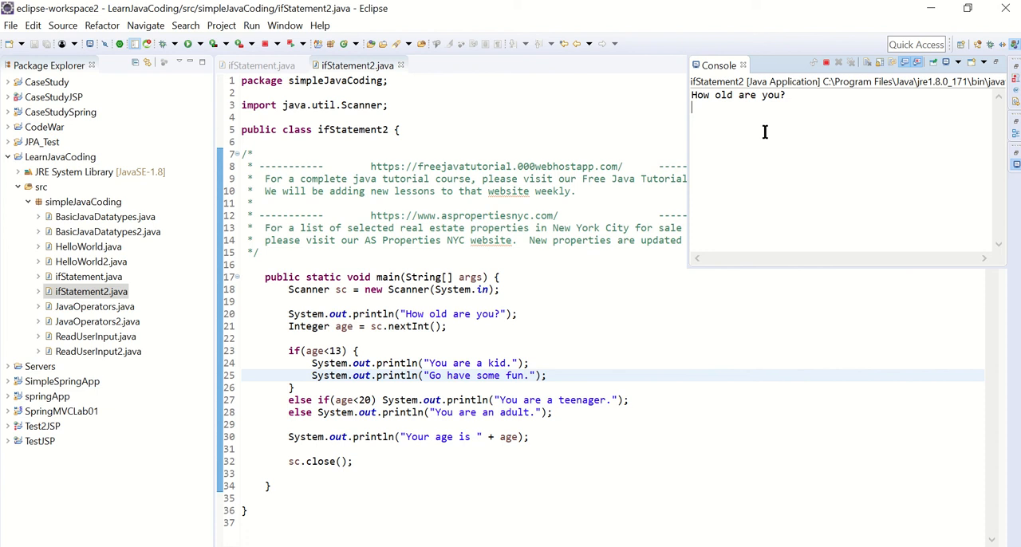
text(6)
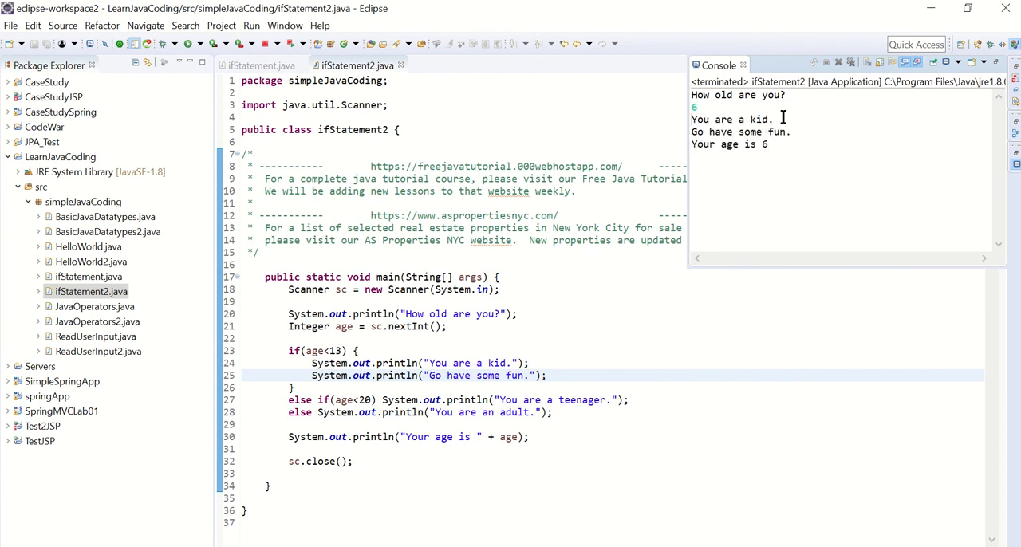
double_click(778, 132)
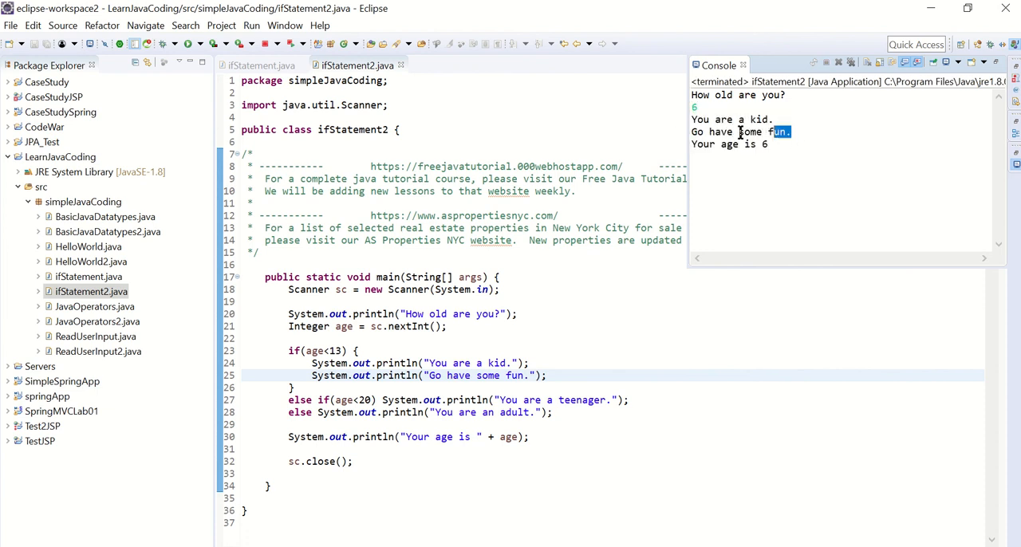